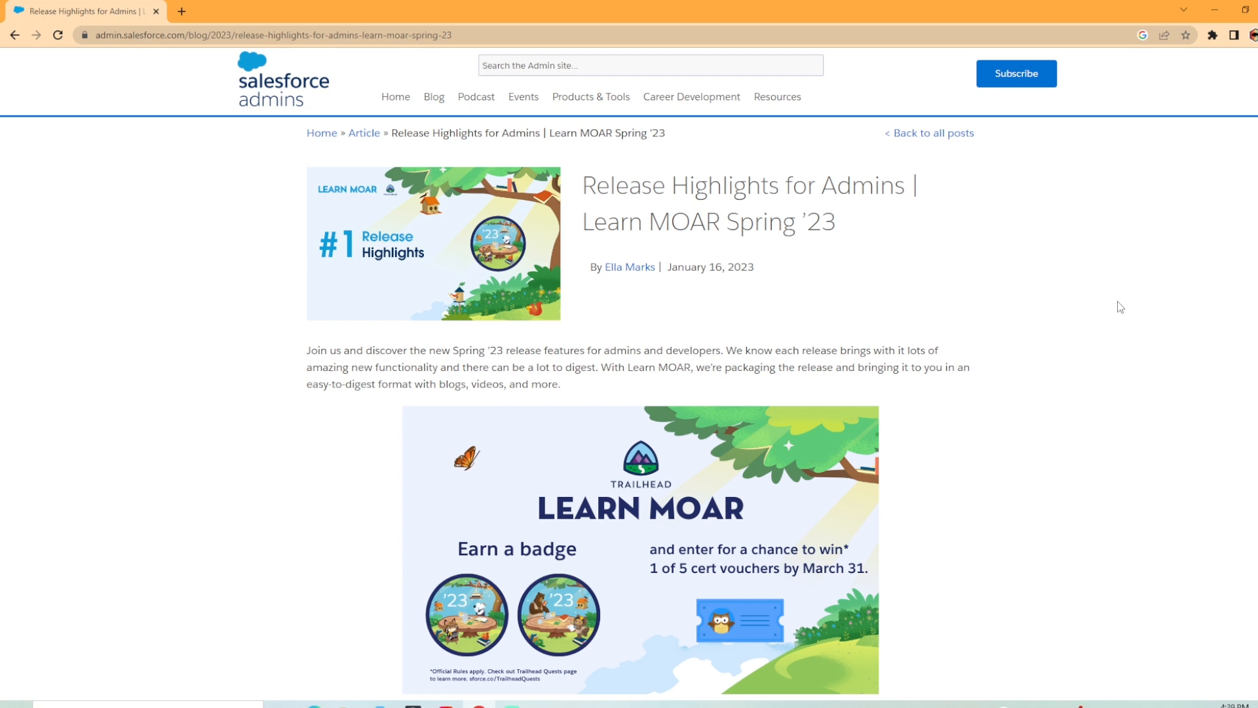
mouse_move(217, 171)
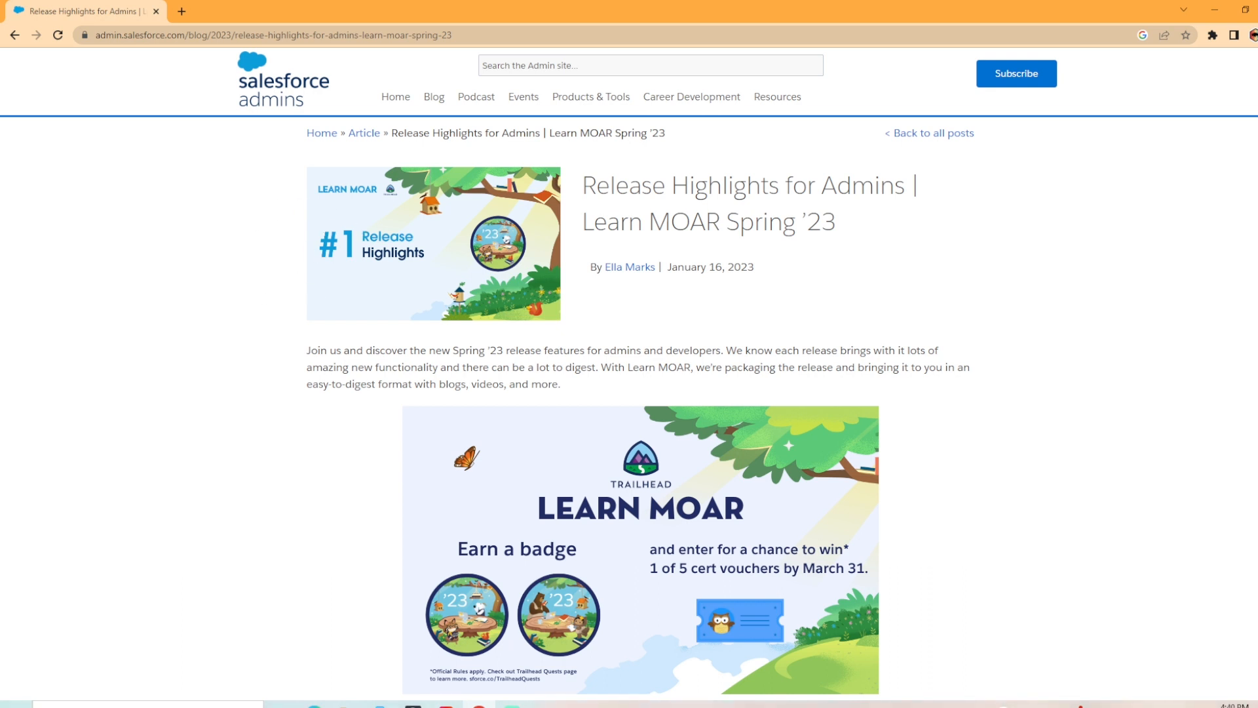
scroll("down", 3)
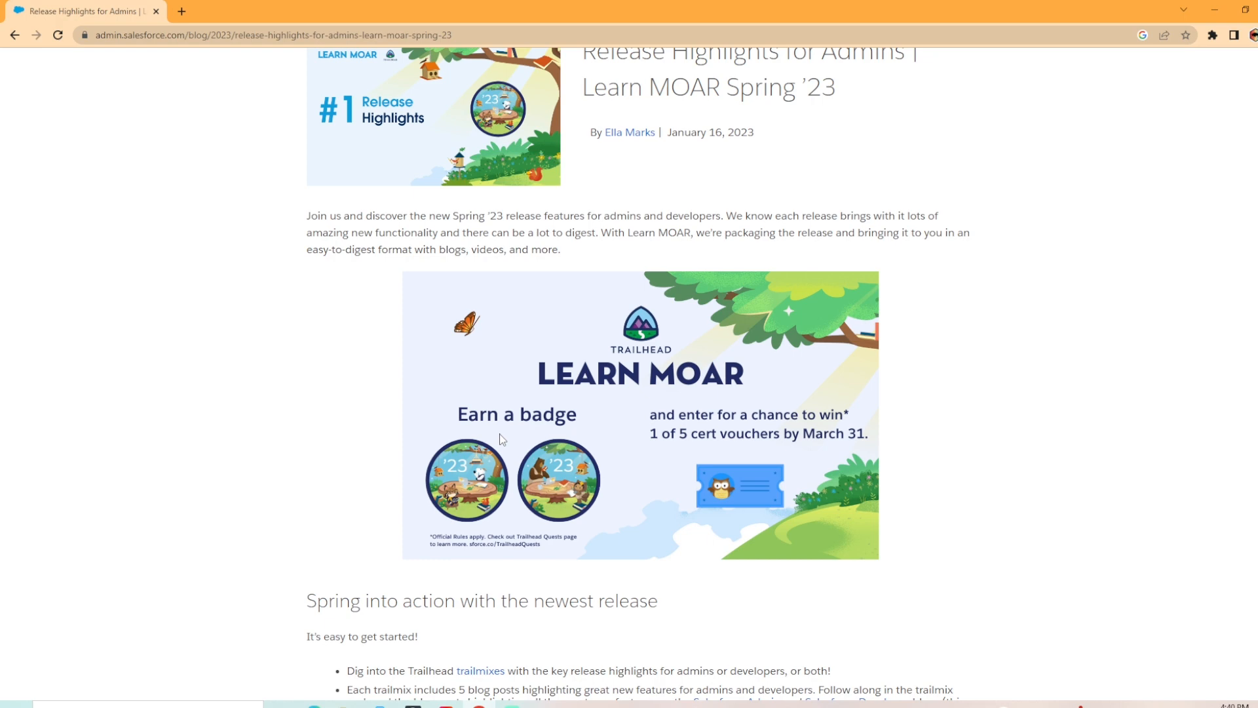
scroll("down", 3)
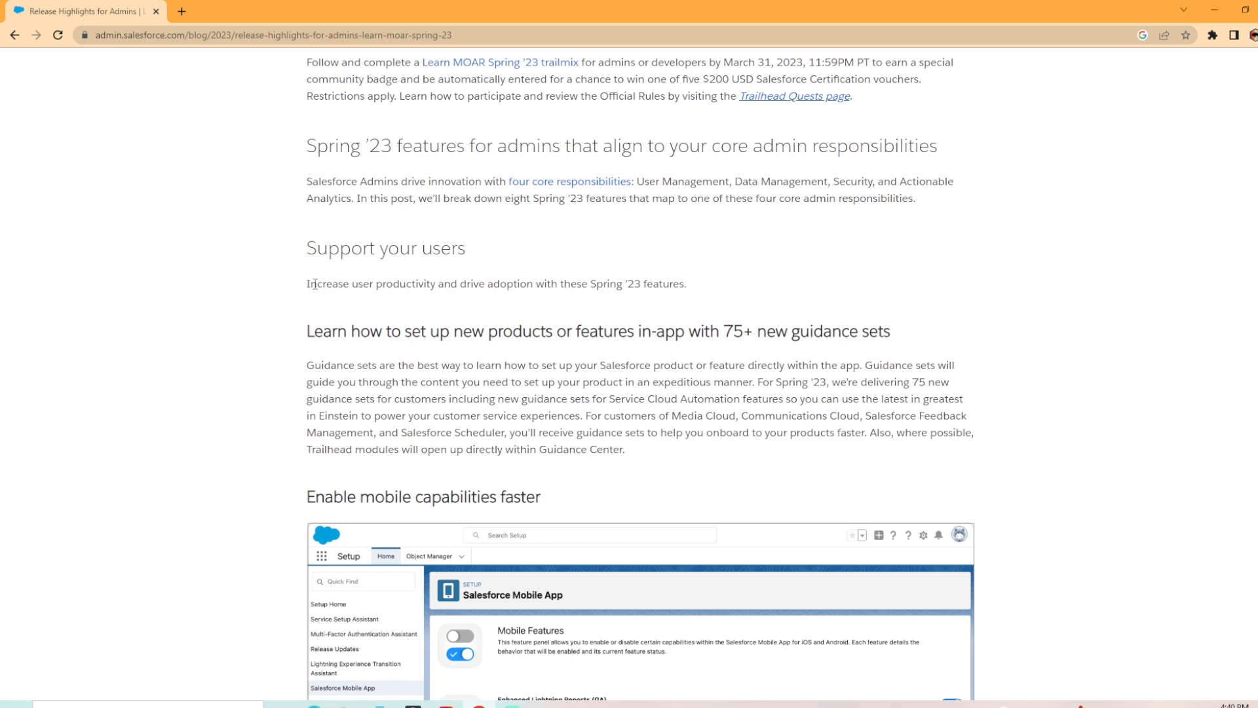
mouse_move(294, 263)
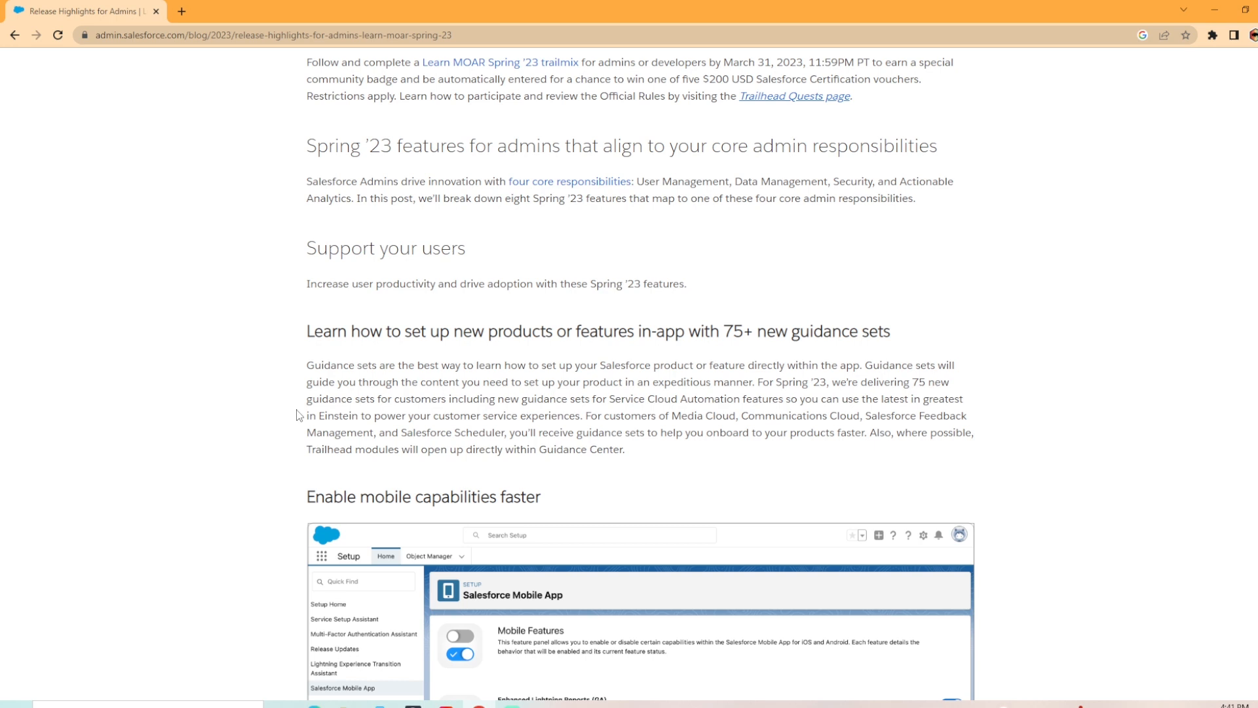
mouse_move(238, 429)
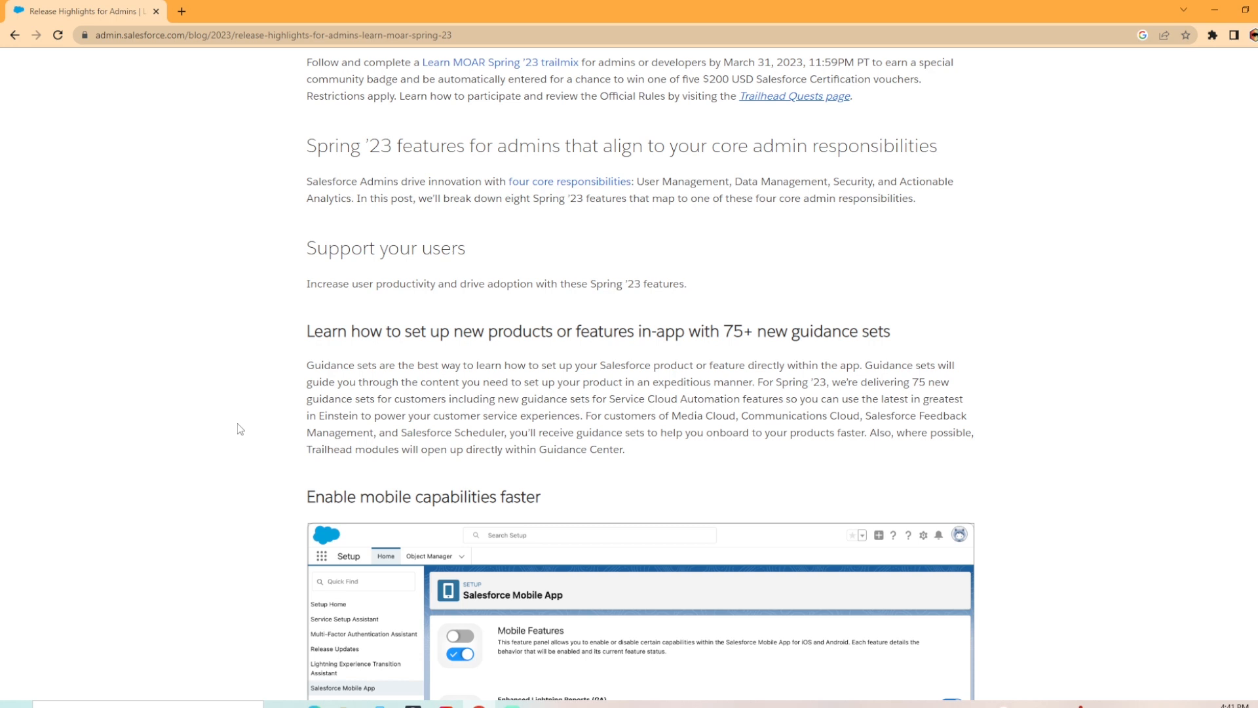
mouse_move(437, 435)
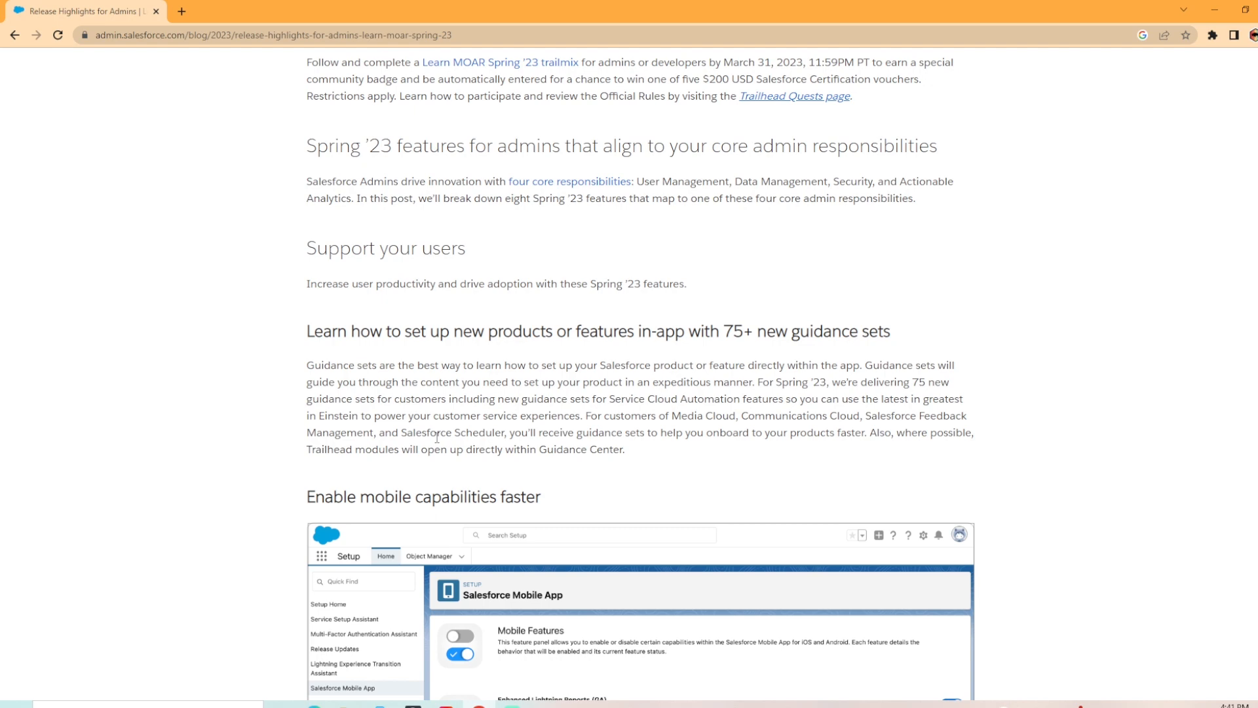
scroll("down", 3)
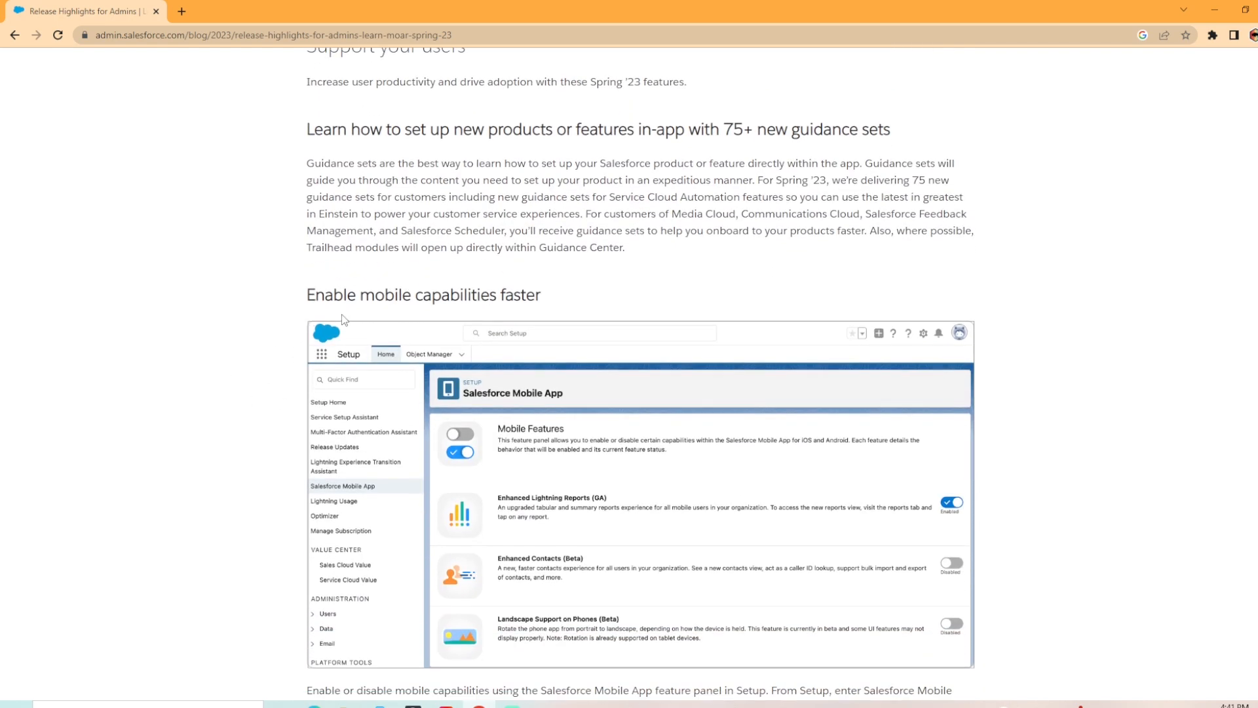
mouse_move(488, 320)
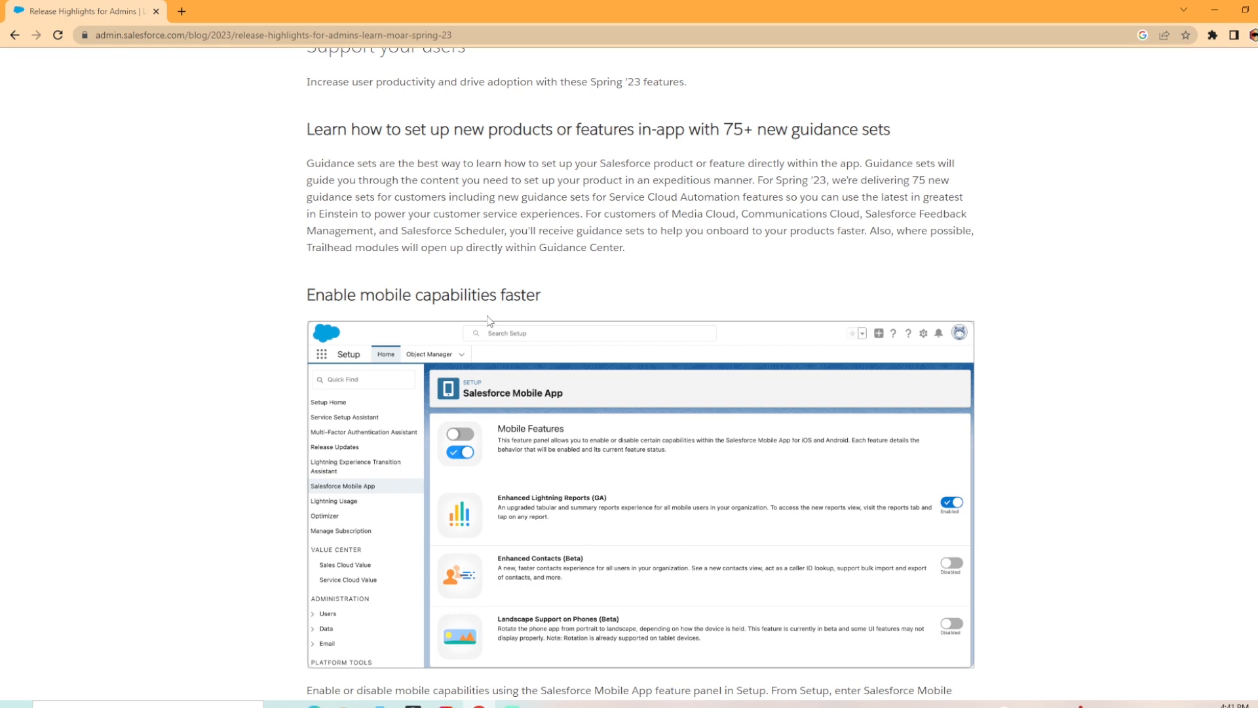
scroll("down", 3)
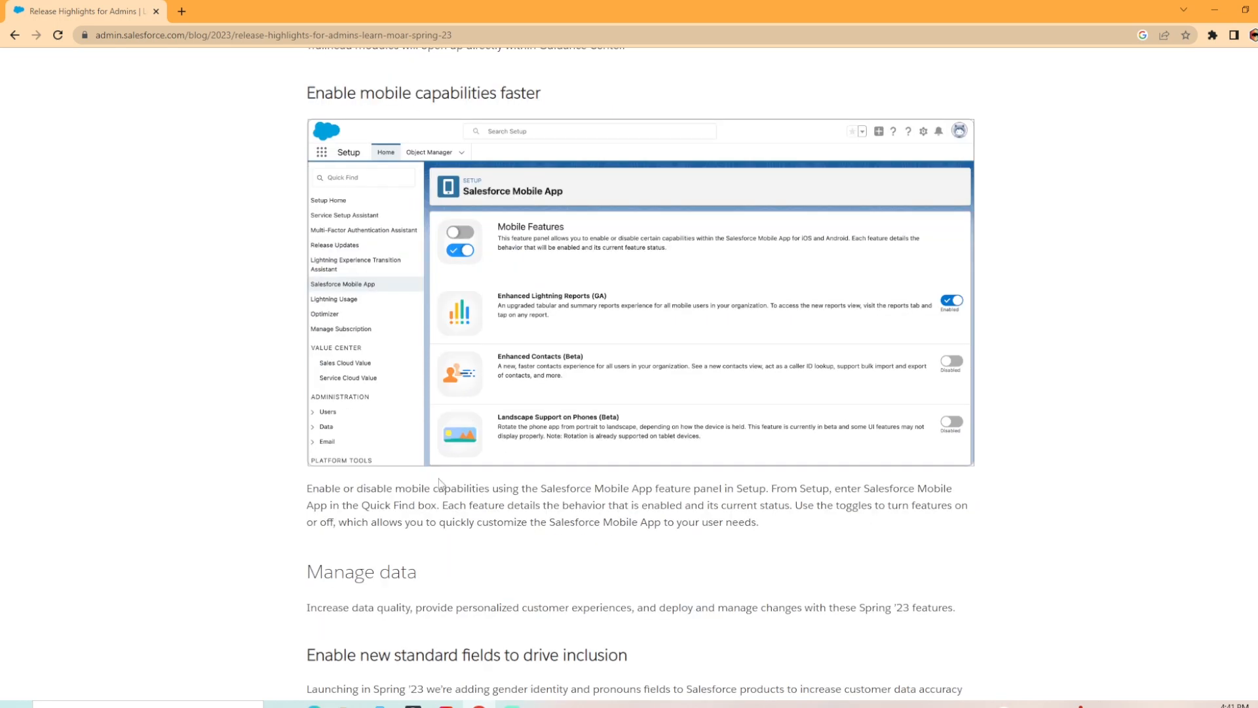
mouse_move(656, 505)
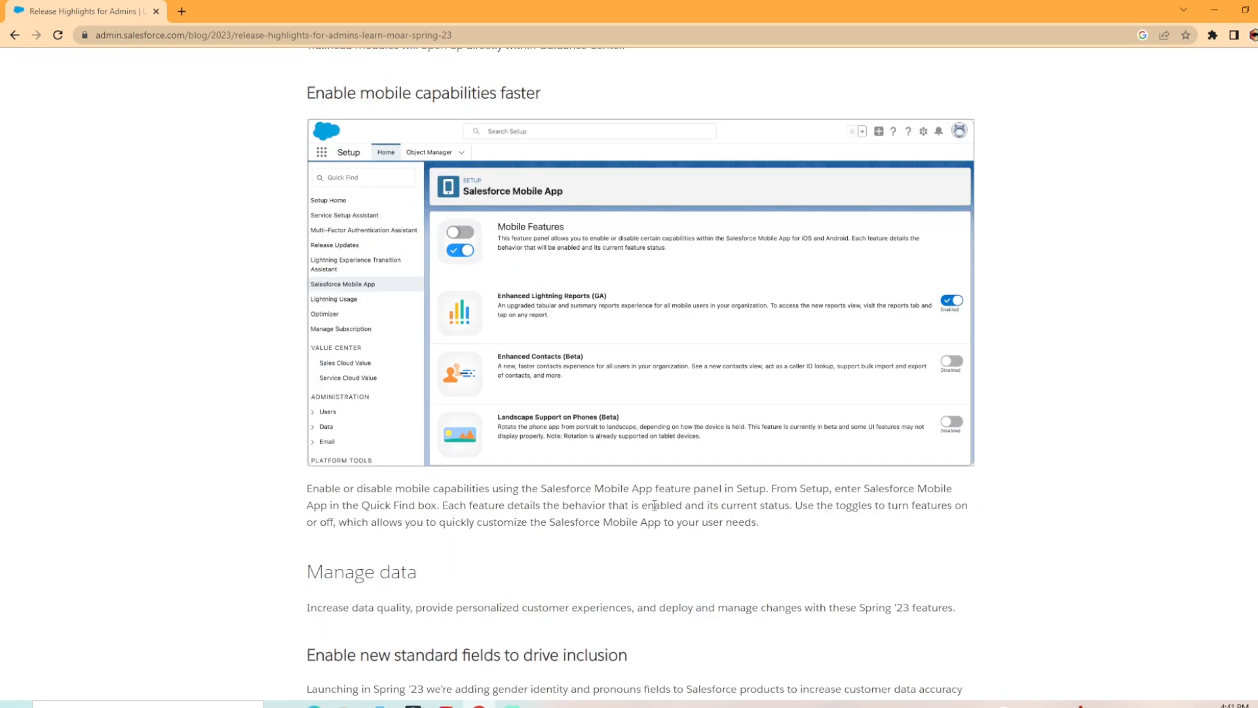
mouse_move(884, 509)
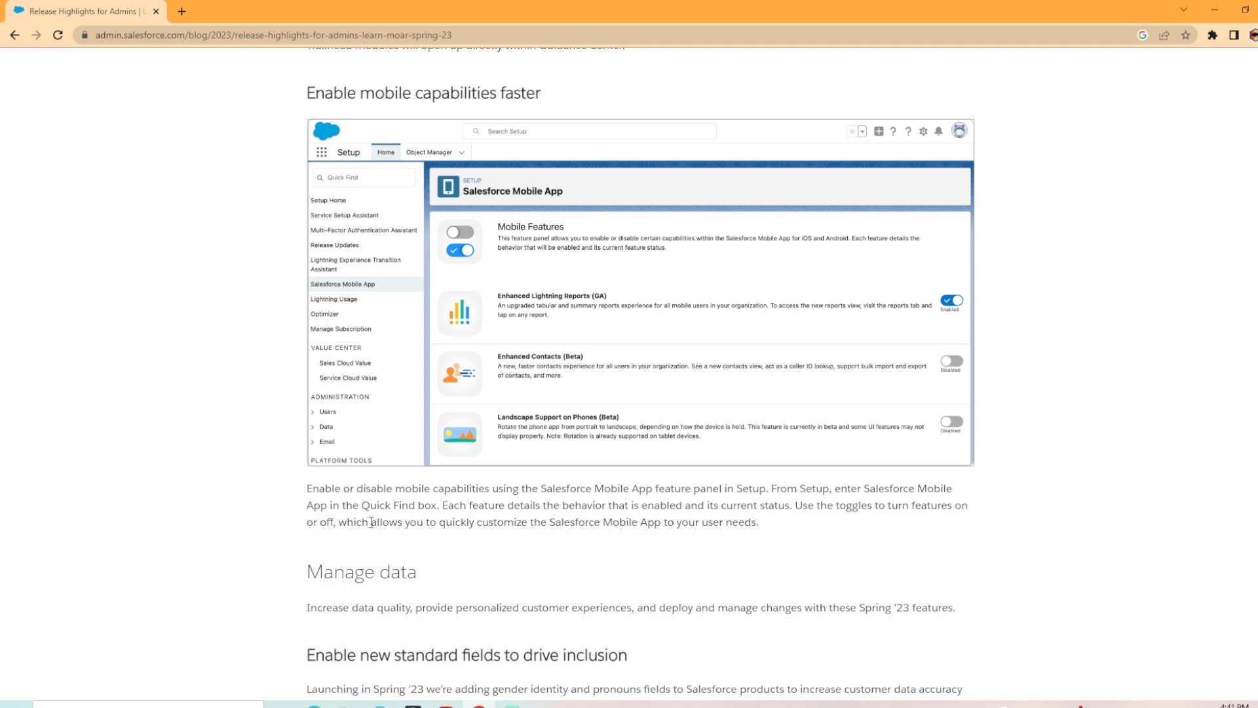
mouse_move(595, 523)
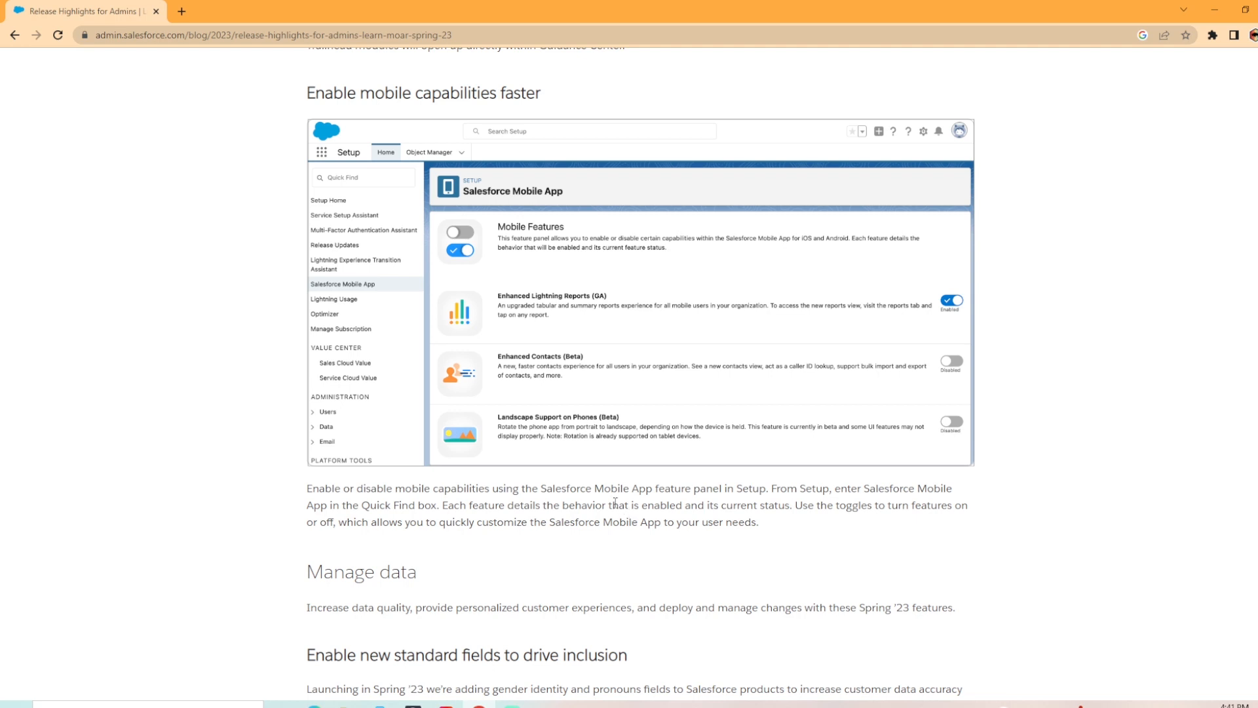
mouse_move(878, 533)
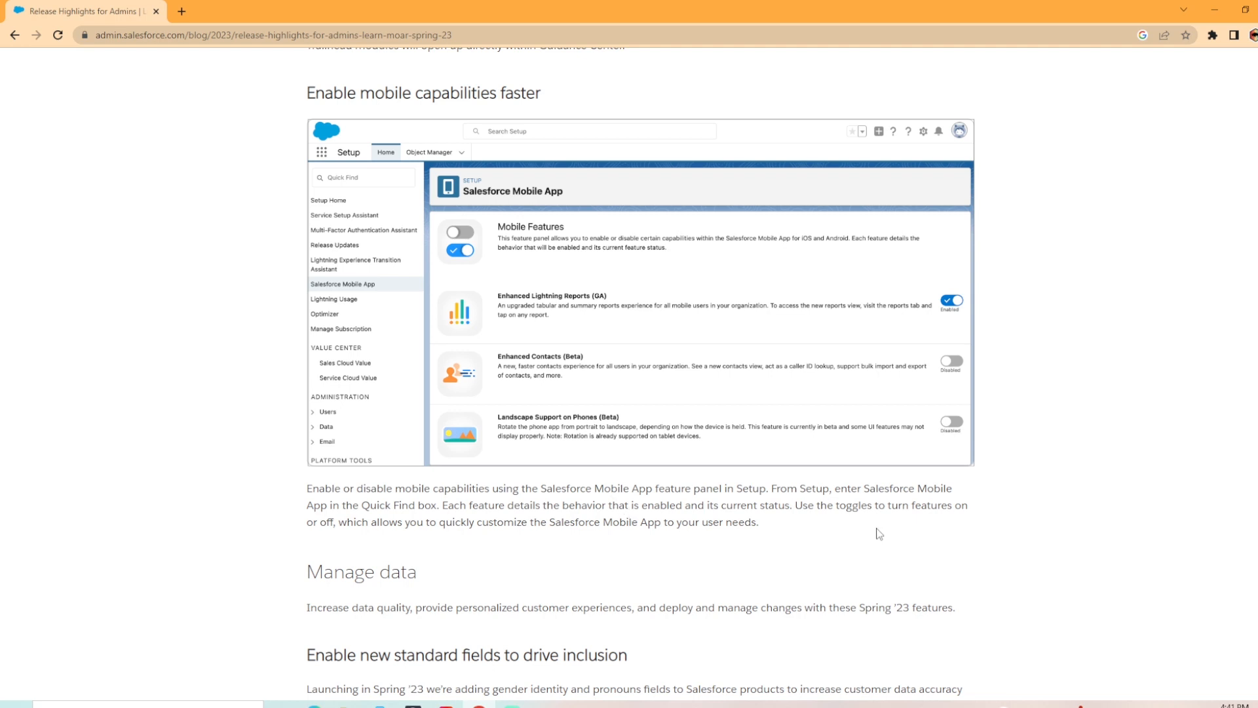
mouse_move(325, 547)
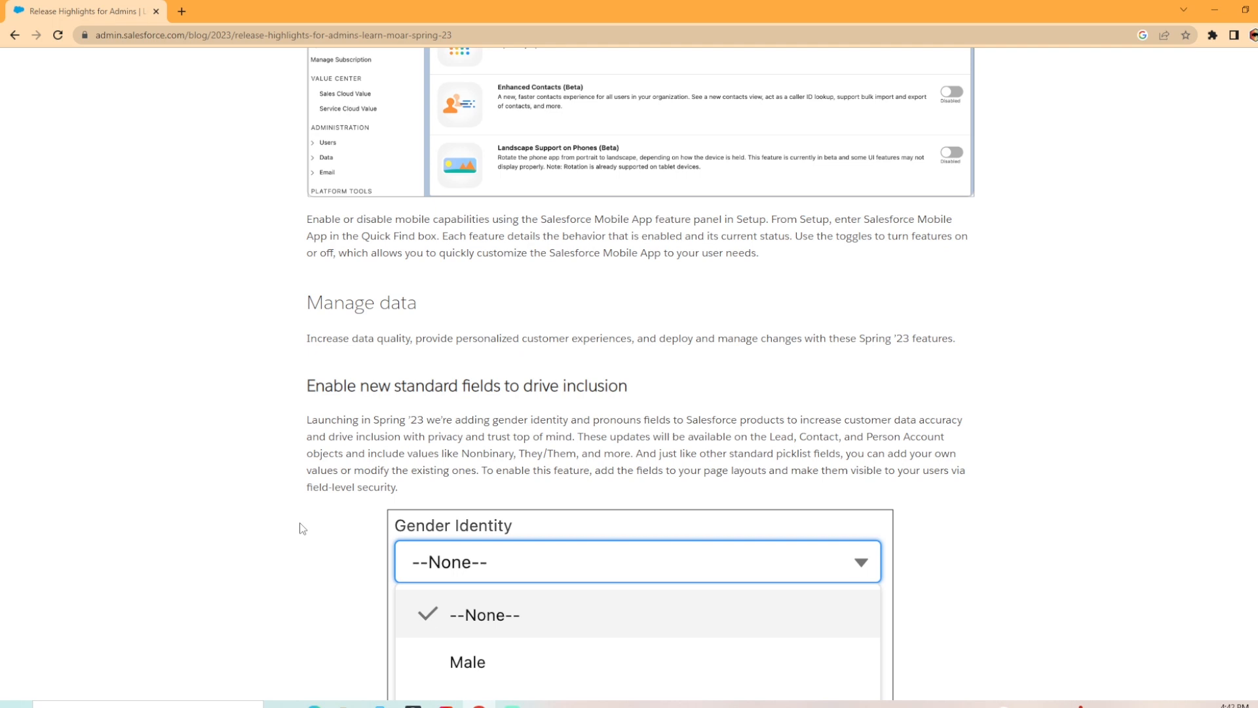
scroll("down", 3)
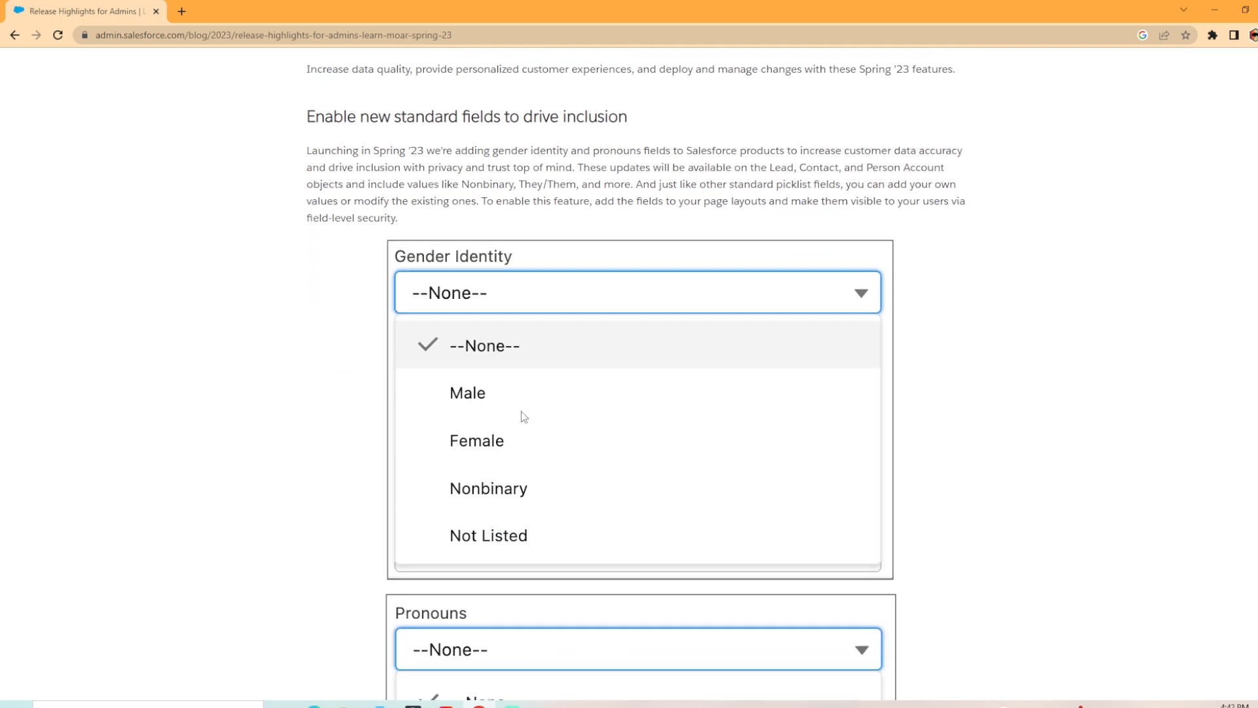
mouse_move(590, 189)
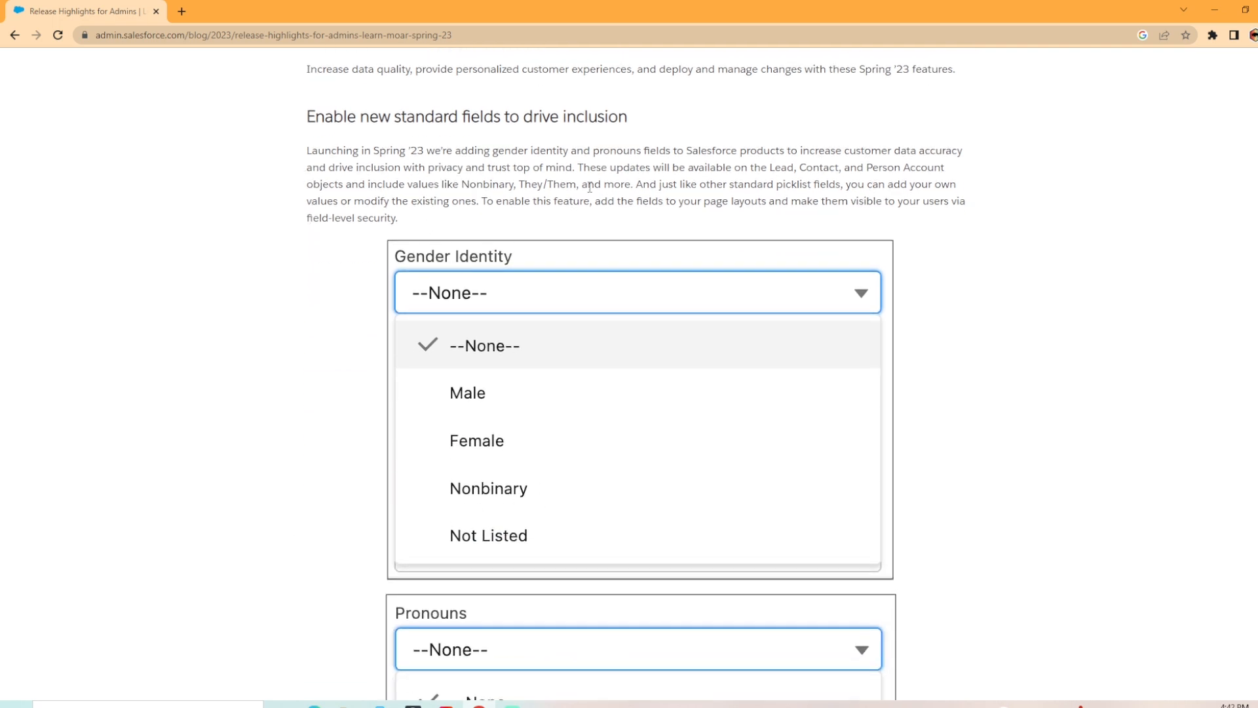
mouse_move(721, 186)
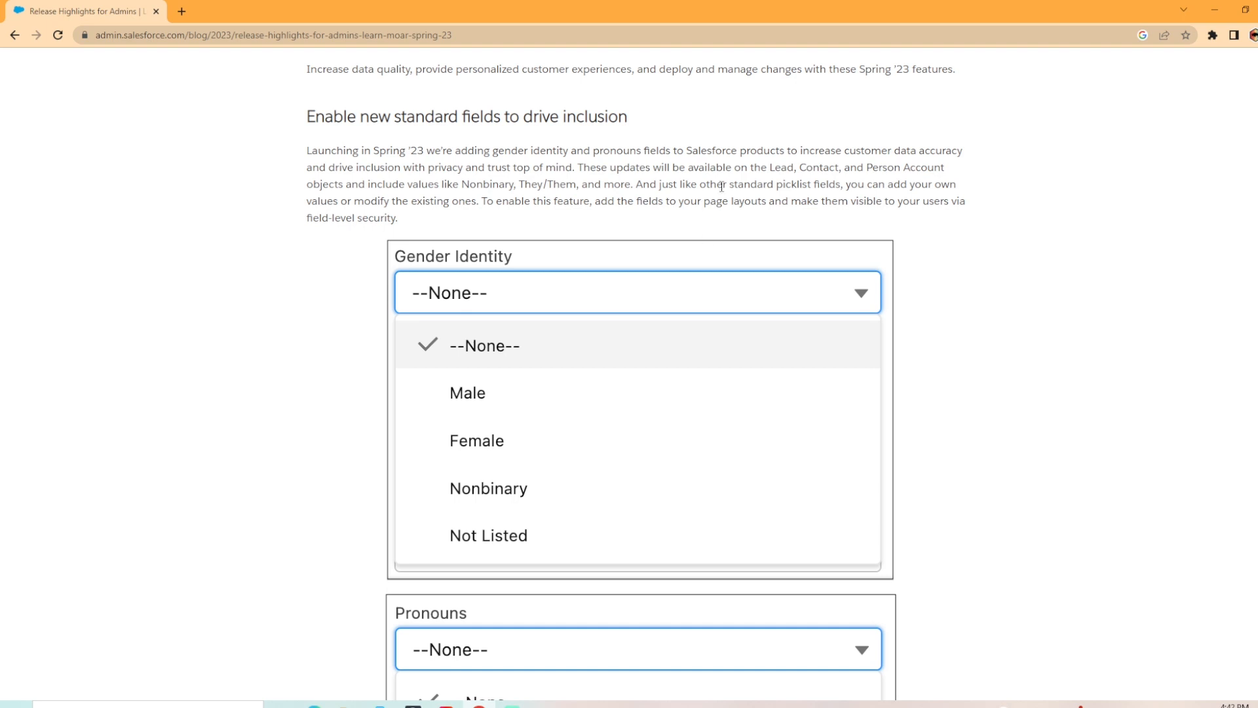
mouse_move(886, 185)
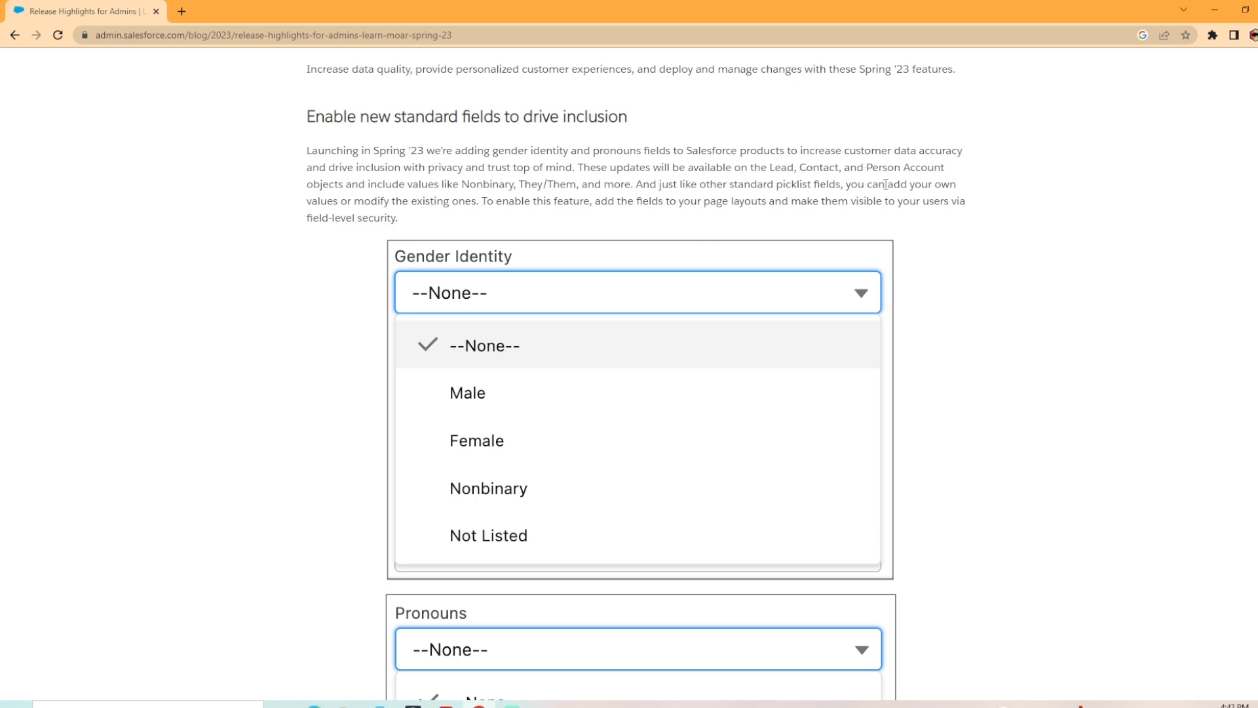
mouse_move(279, 206)
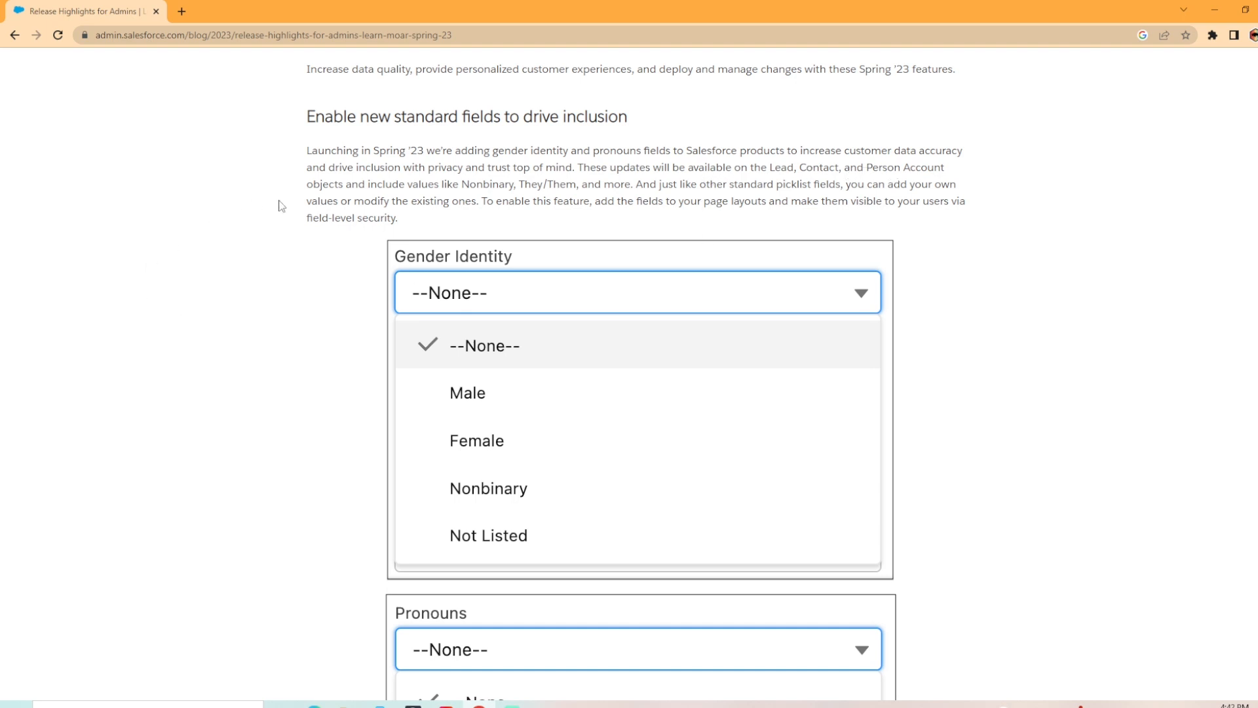
mouse_move(457, 196)
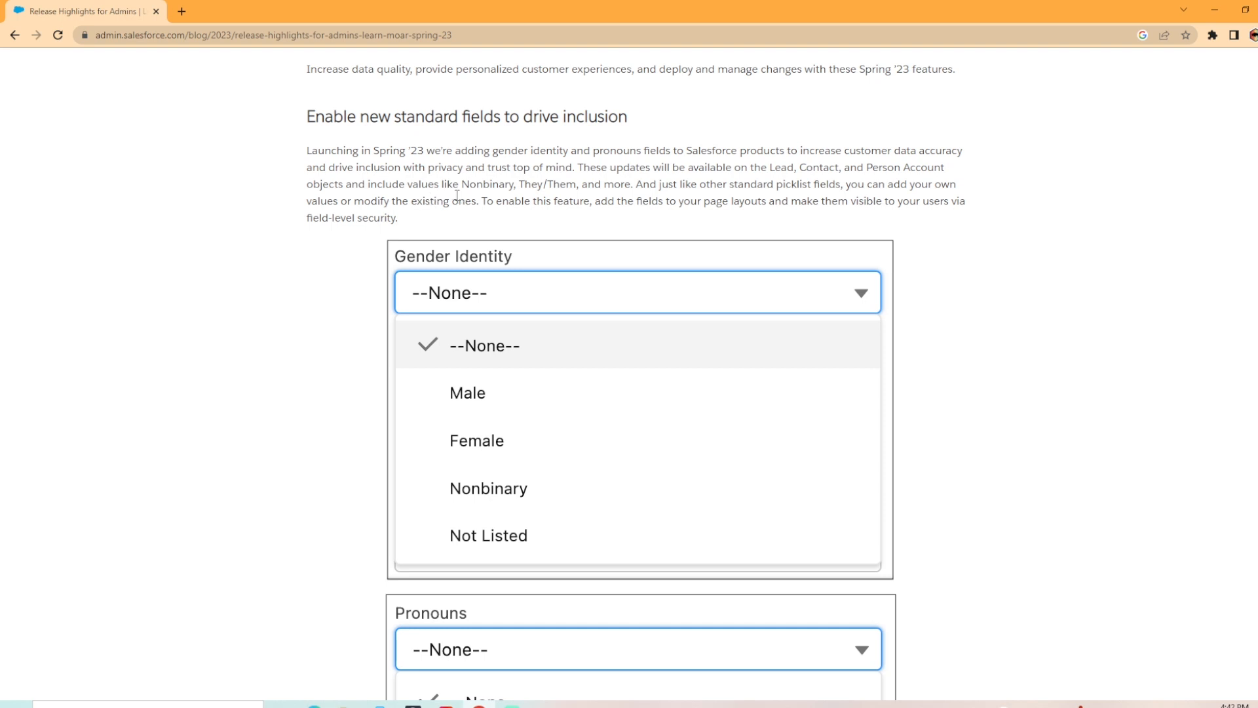
mouse_move(707, 200)
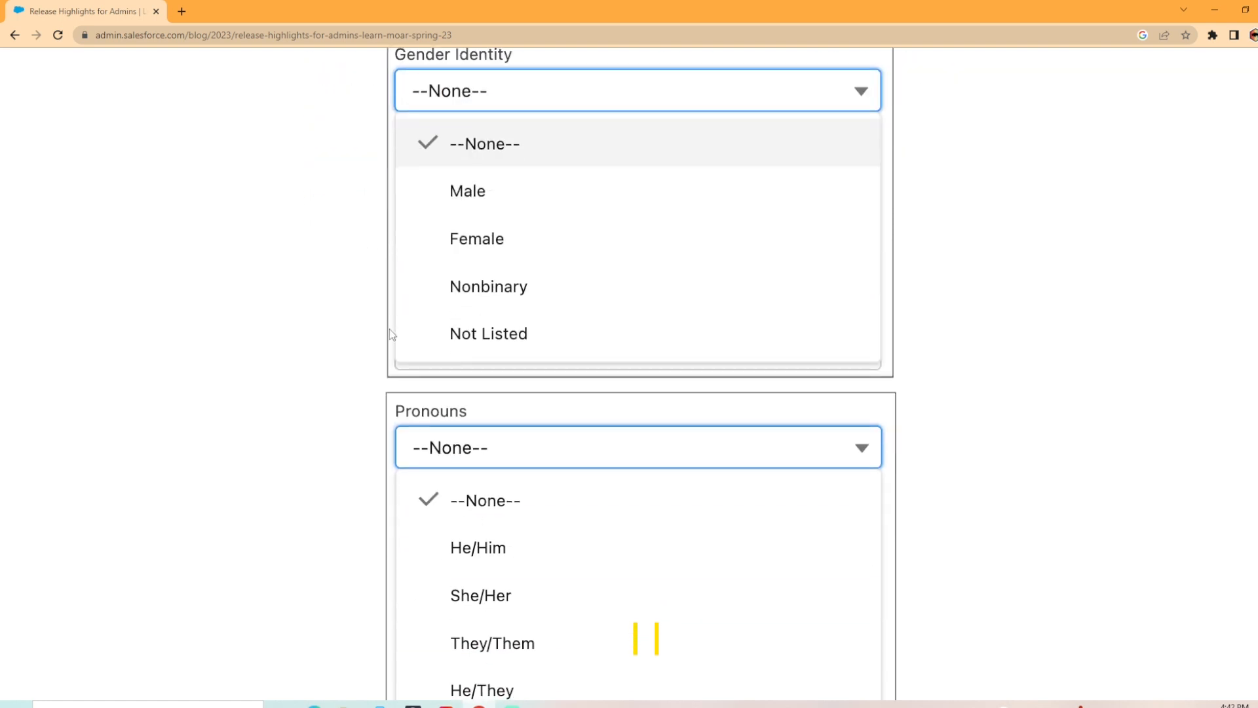
scroll("down", 3)
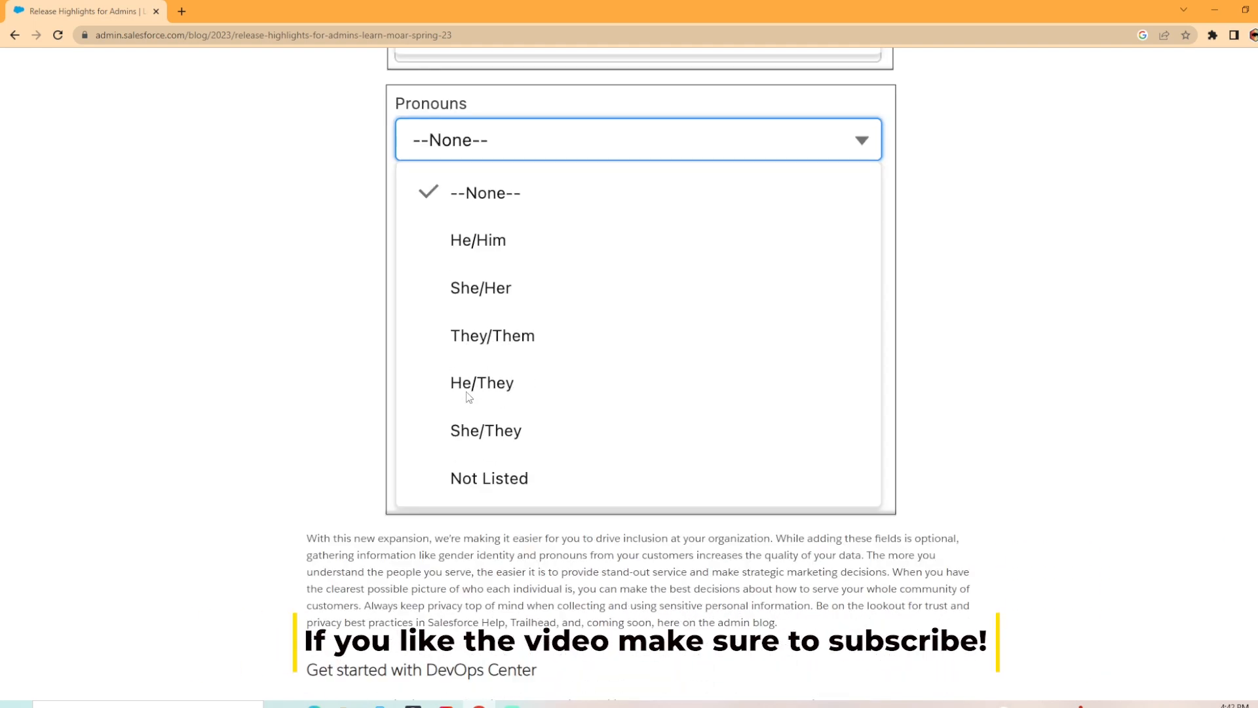
scroll("down", 3)
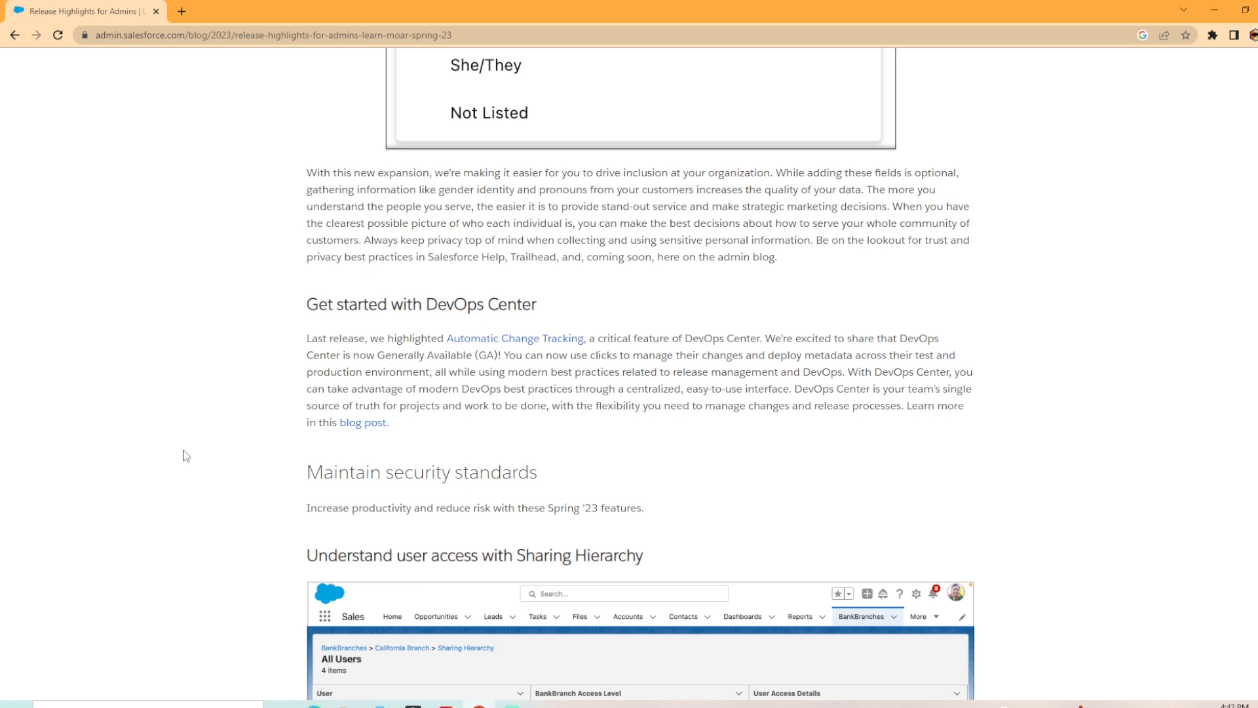
scroll("down", 3)
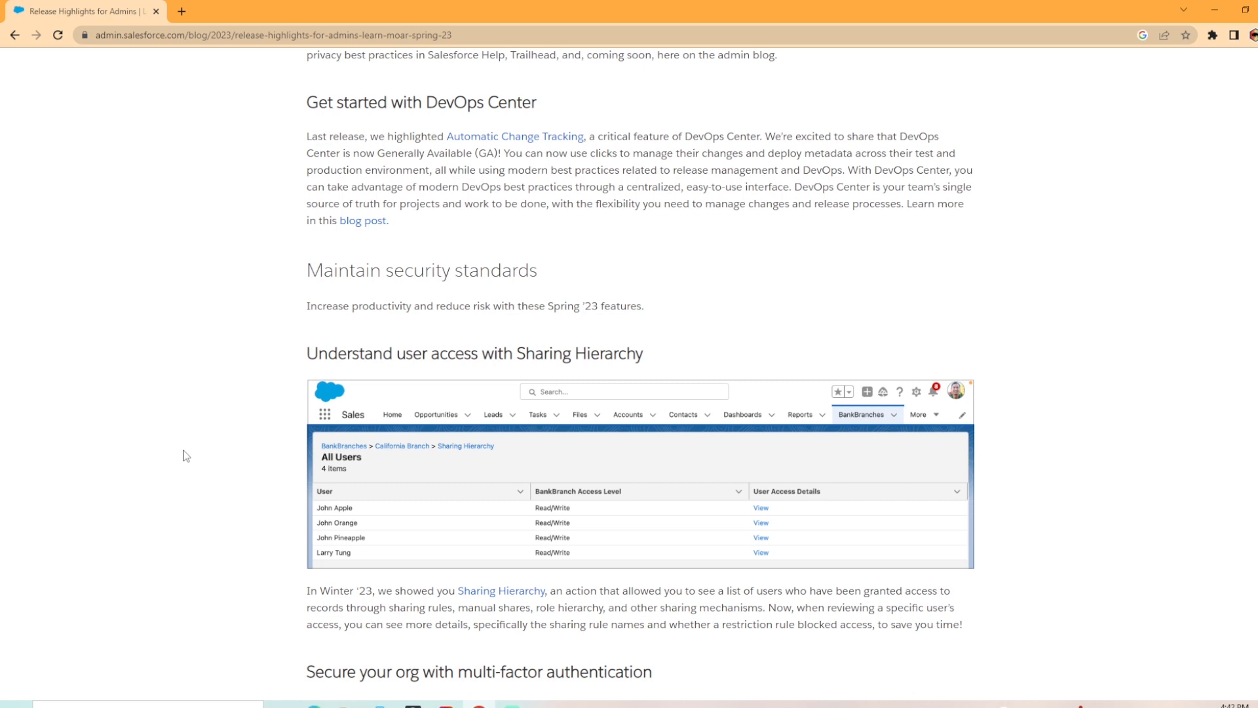
mouse_move(469, 459)
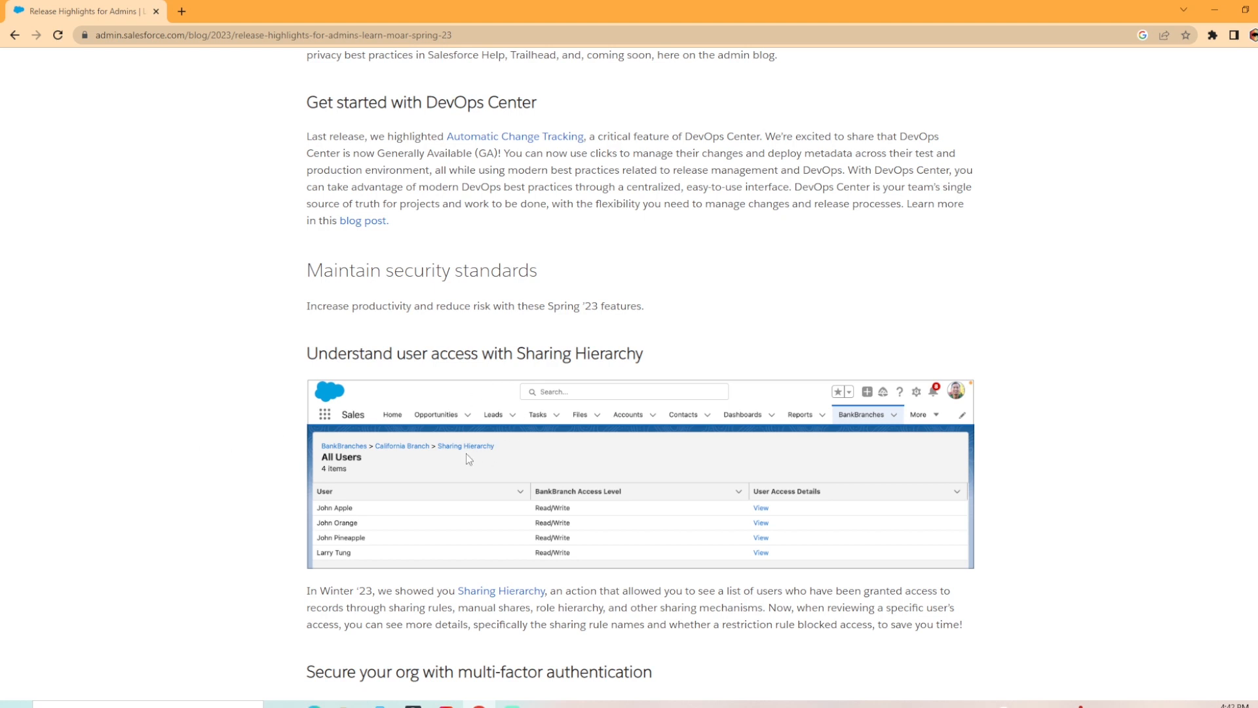
scroll("down", 3)
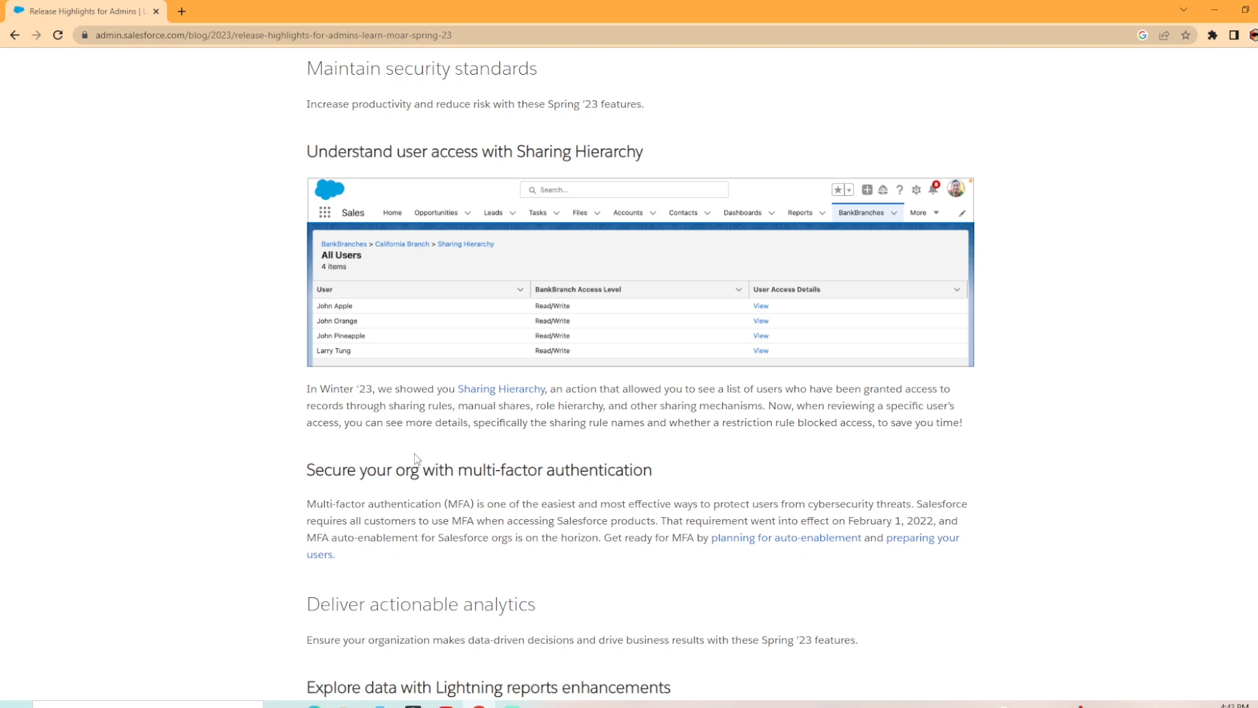
mouse_move(1089, 411)
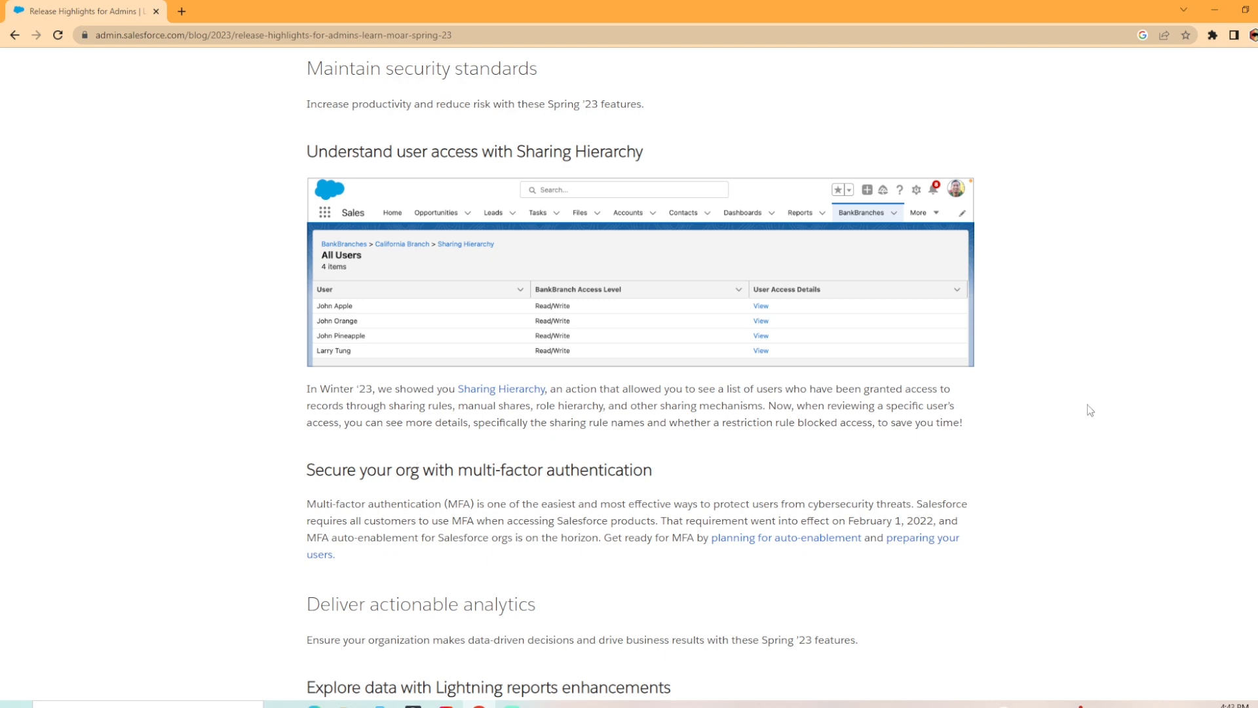
scroll("down", 3)
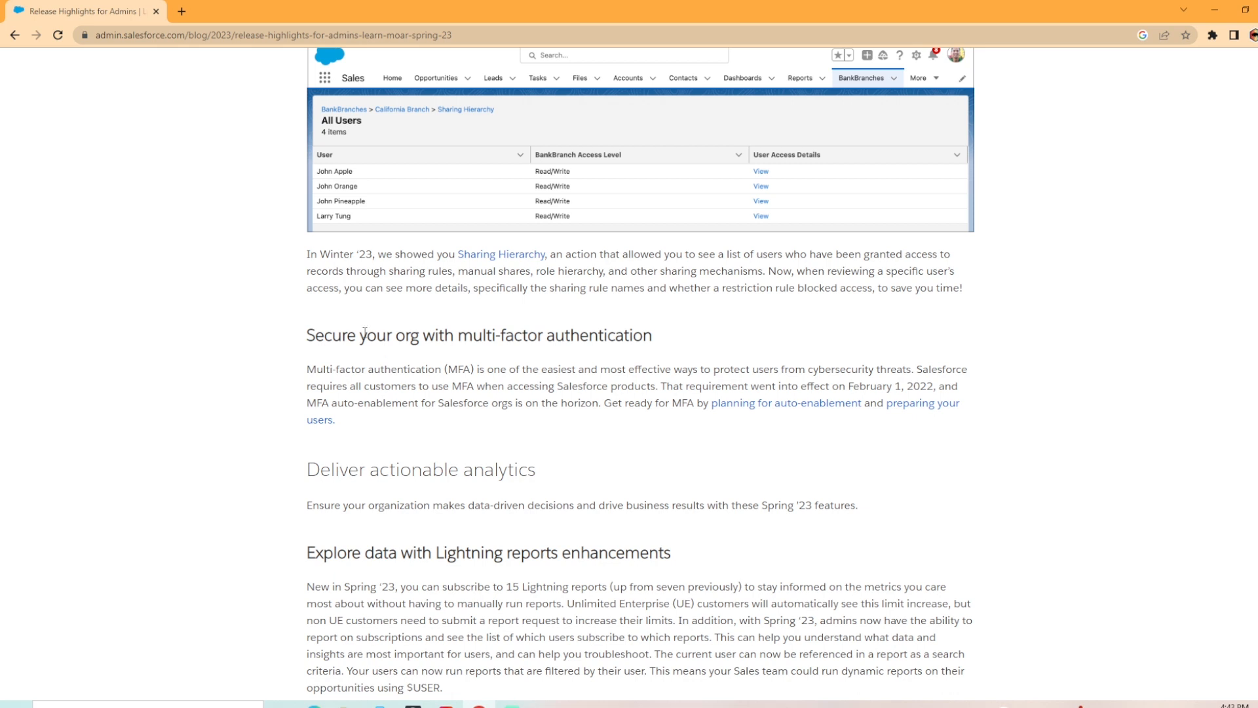
mouse_move(672, 406)
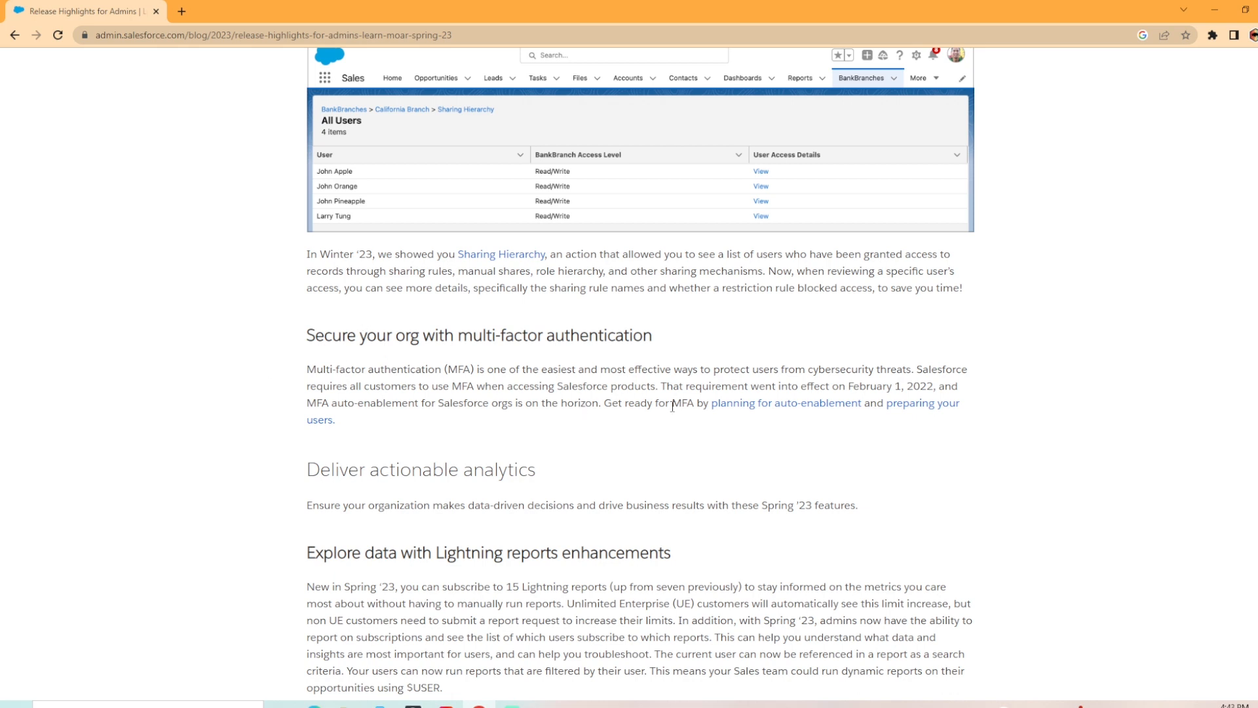
mouse_move(724, 424)
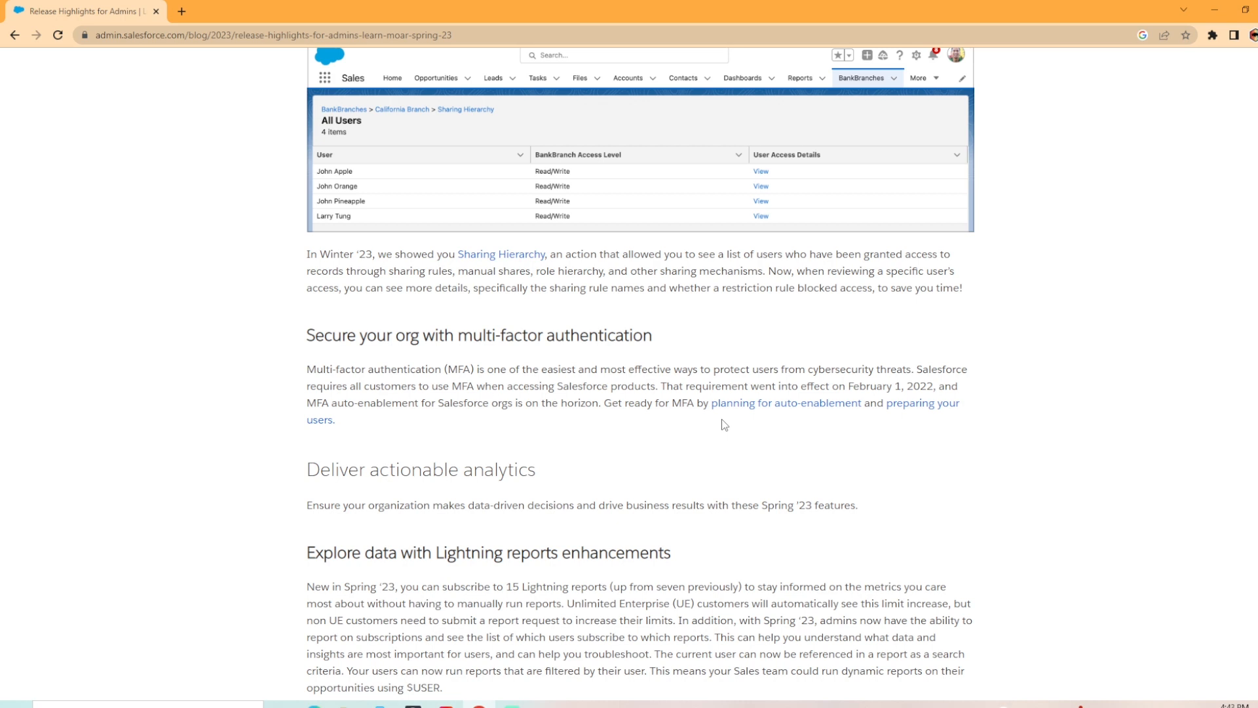
mouse_move(674, 425)
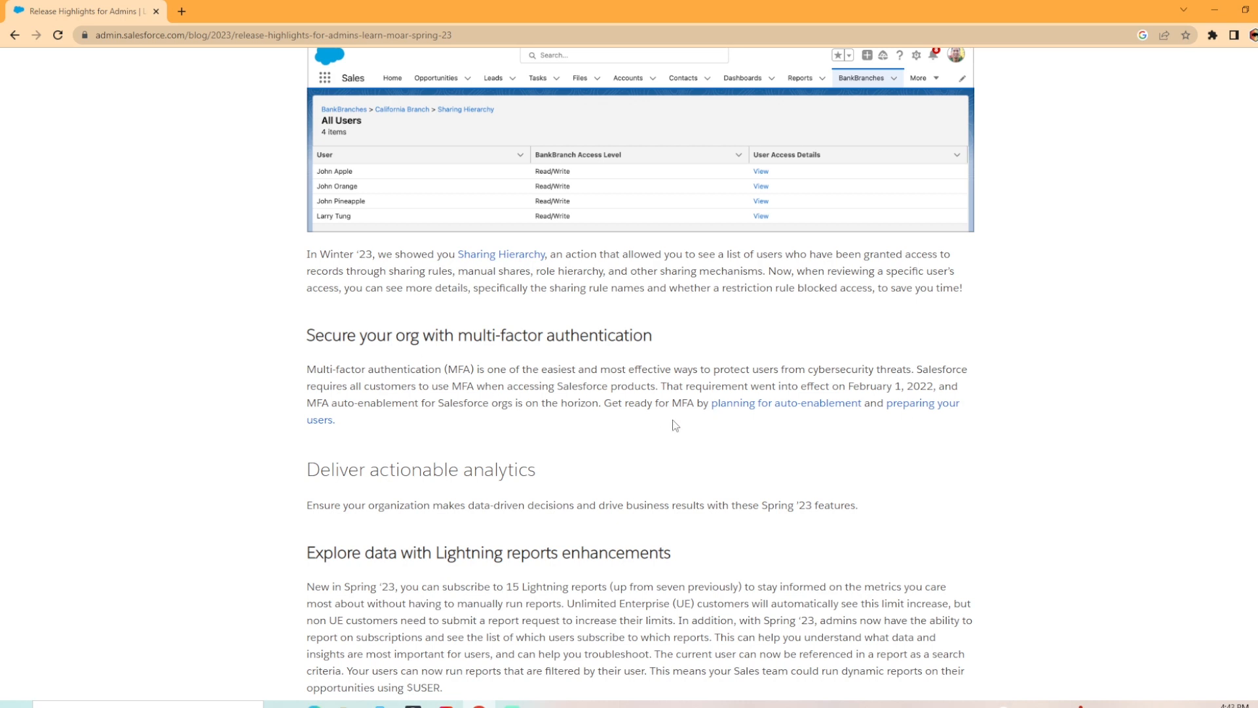
scroll("down", 3)
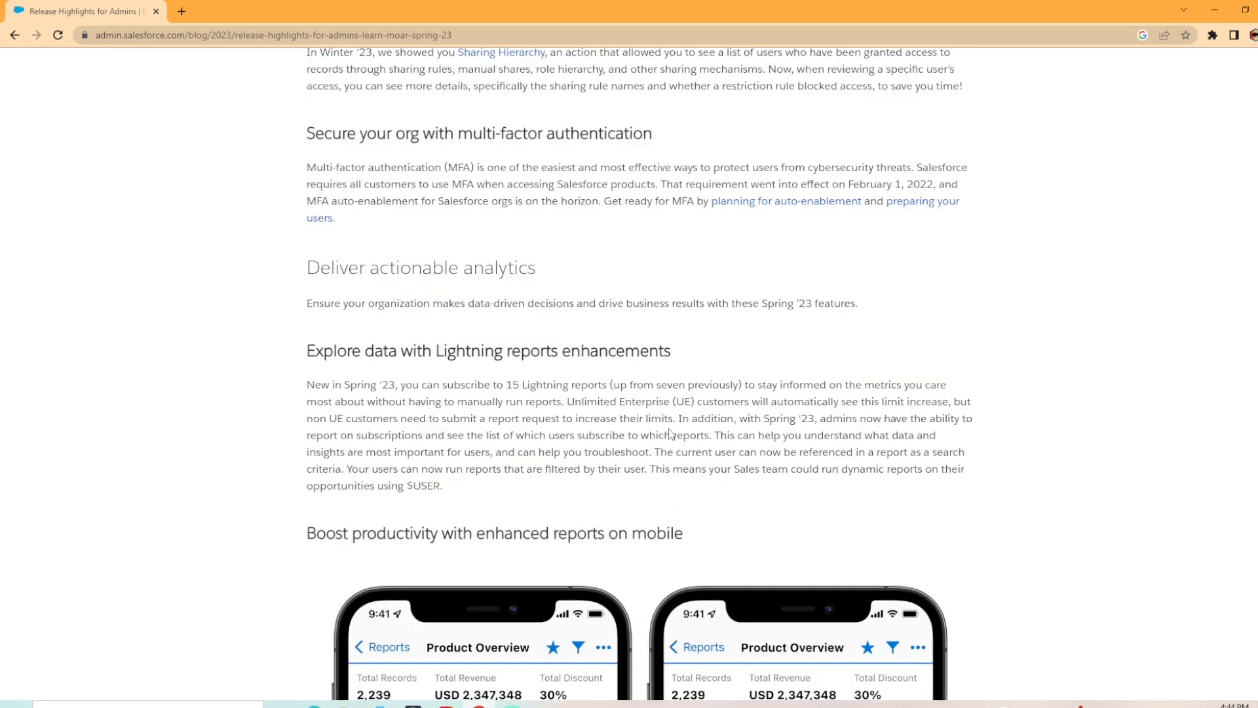
mouse_move(473, 377)
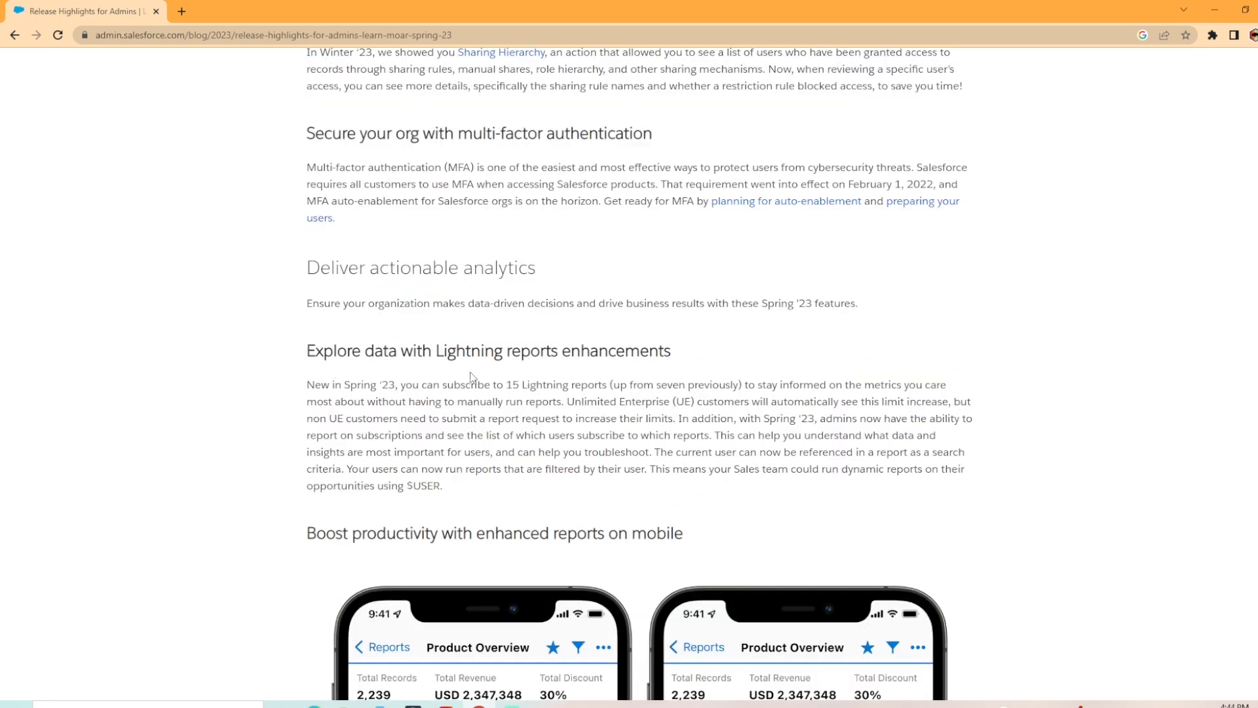
mouse_move(415, 413)
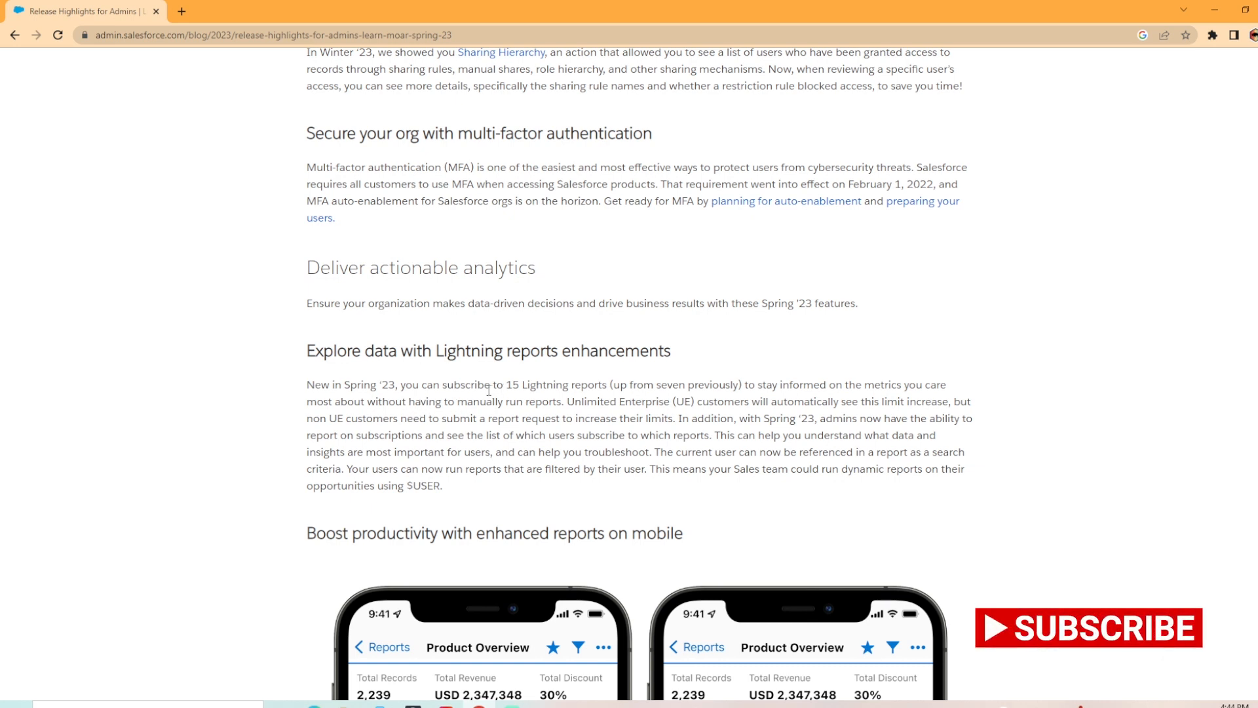
mouse_move(719, 352)
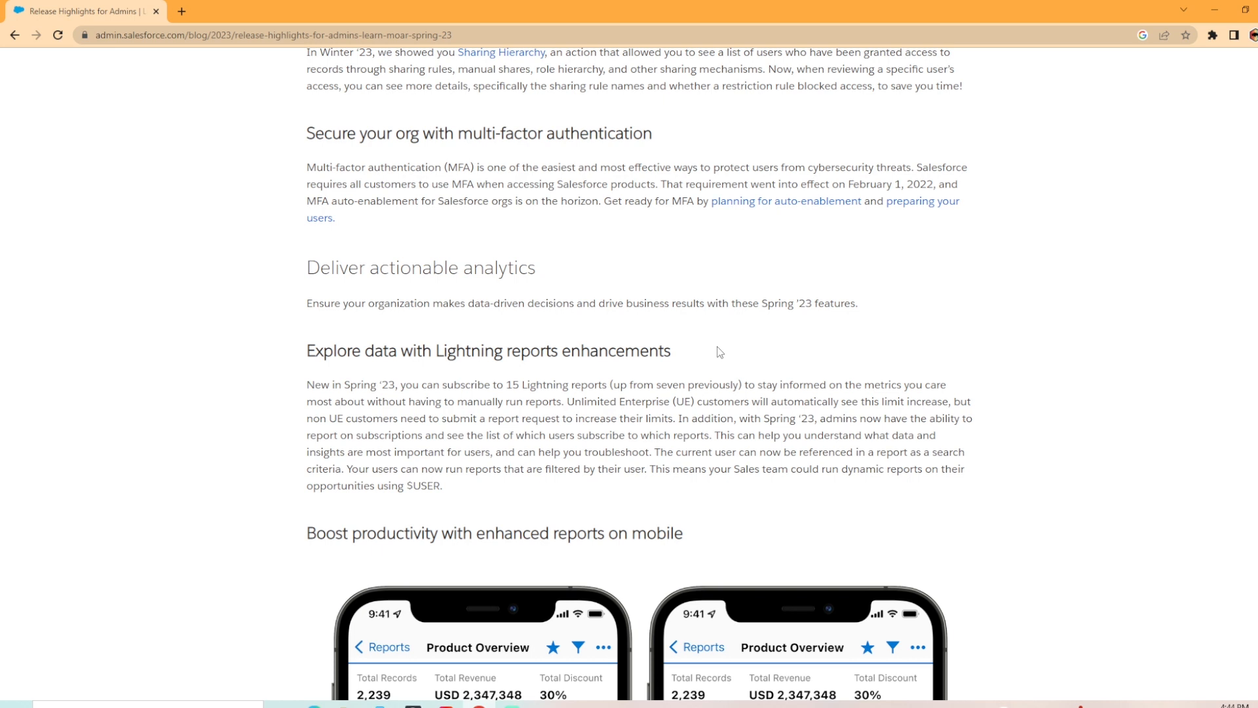
mouse_move(763, 430)
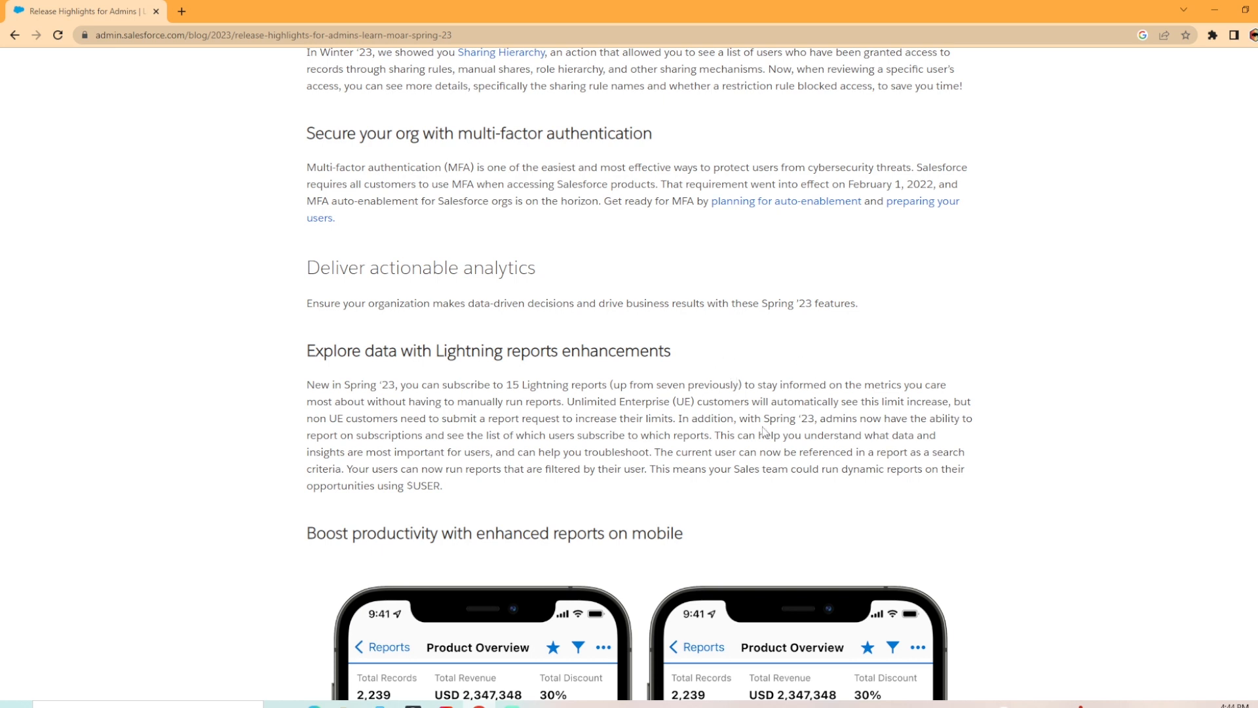
mouse_move(712, 435)
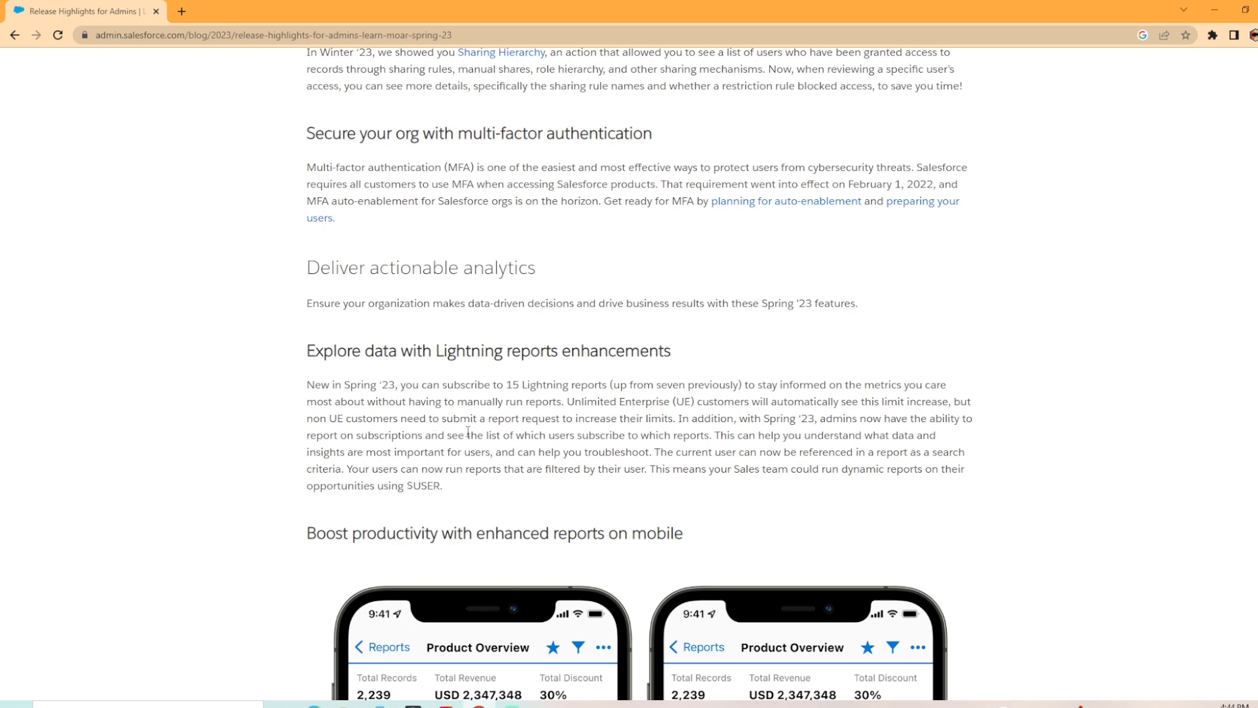
mouse_move(632, 439)
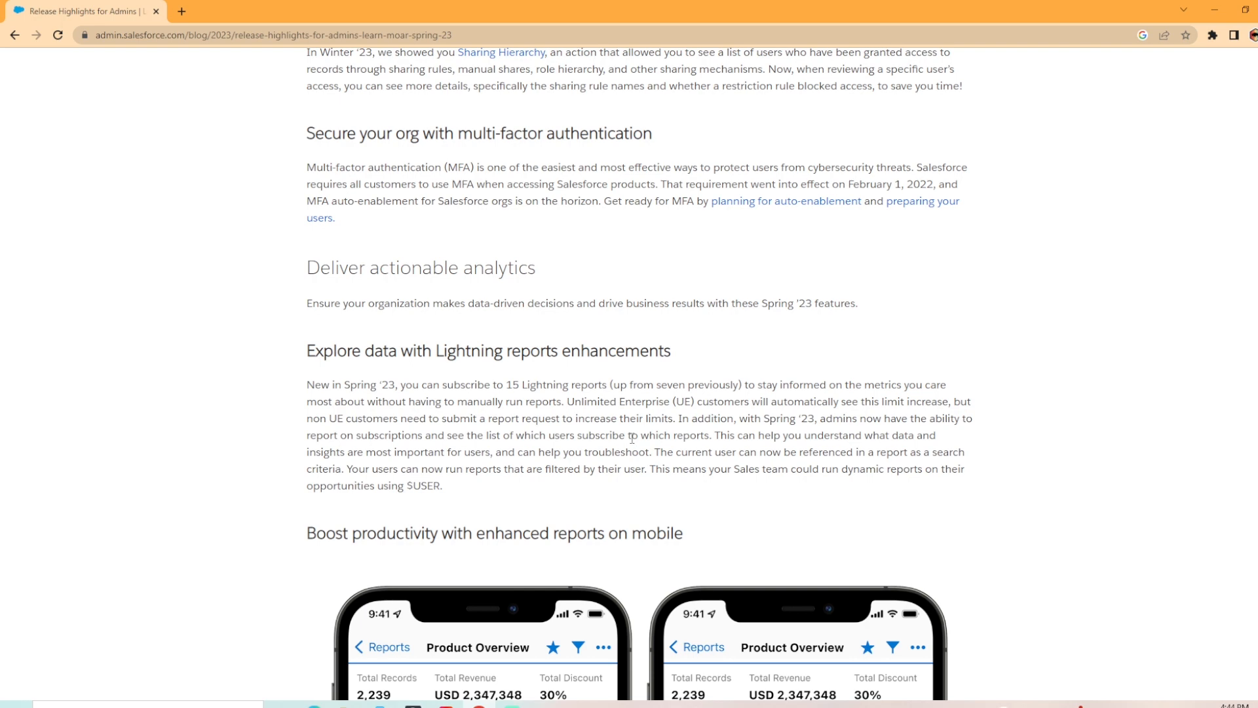
scroll("down", 3)
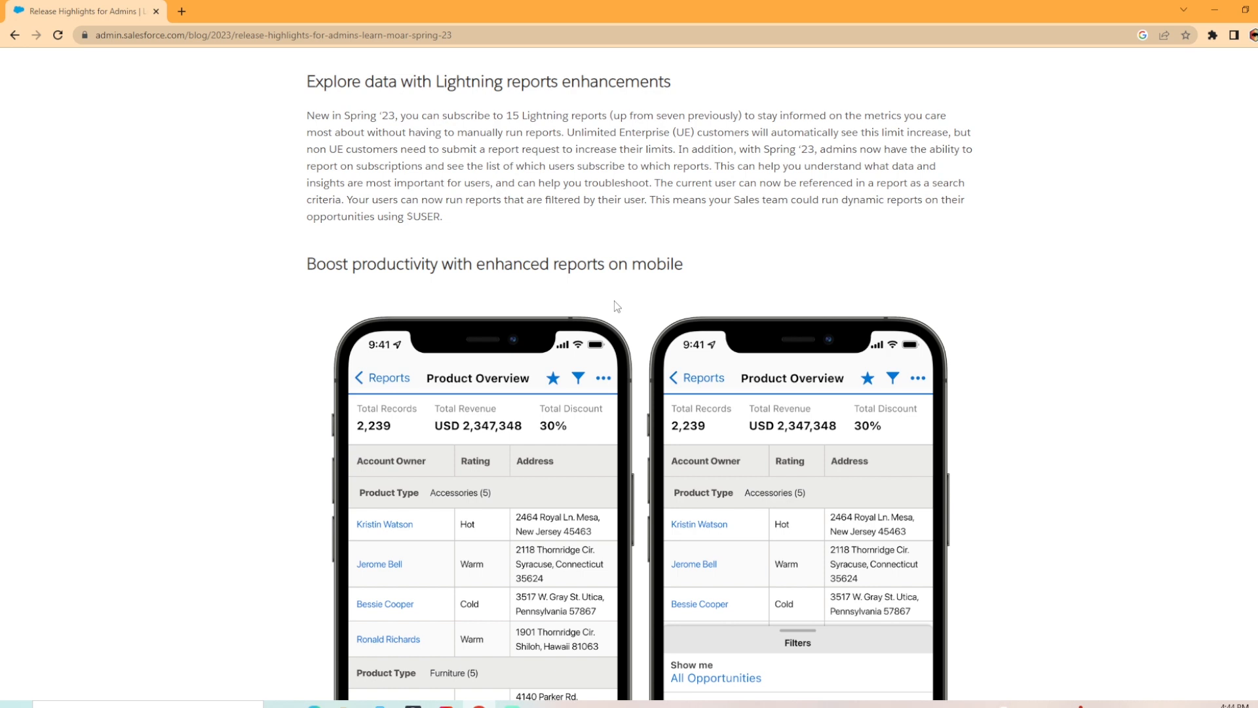
scroll("down", 3)
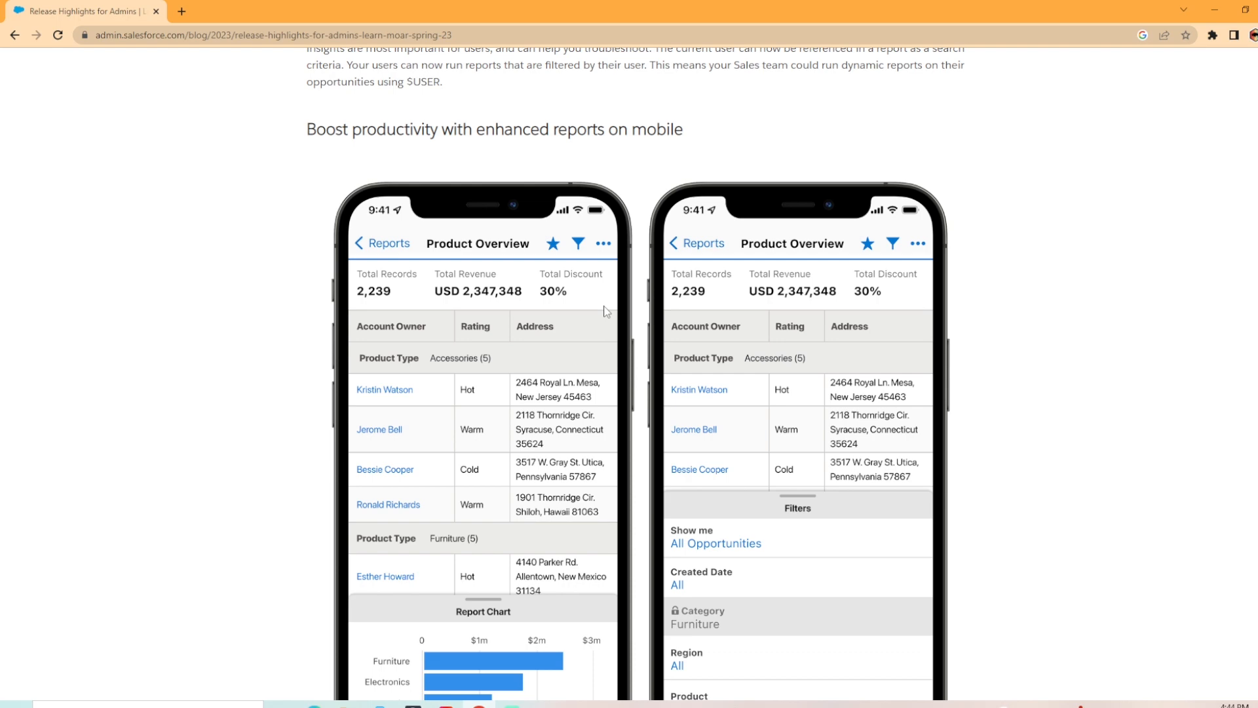
scroll("down", 3)
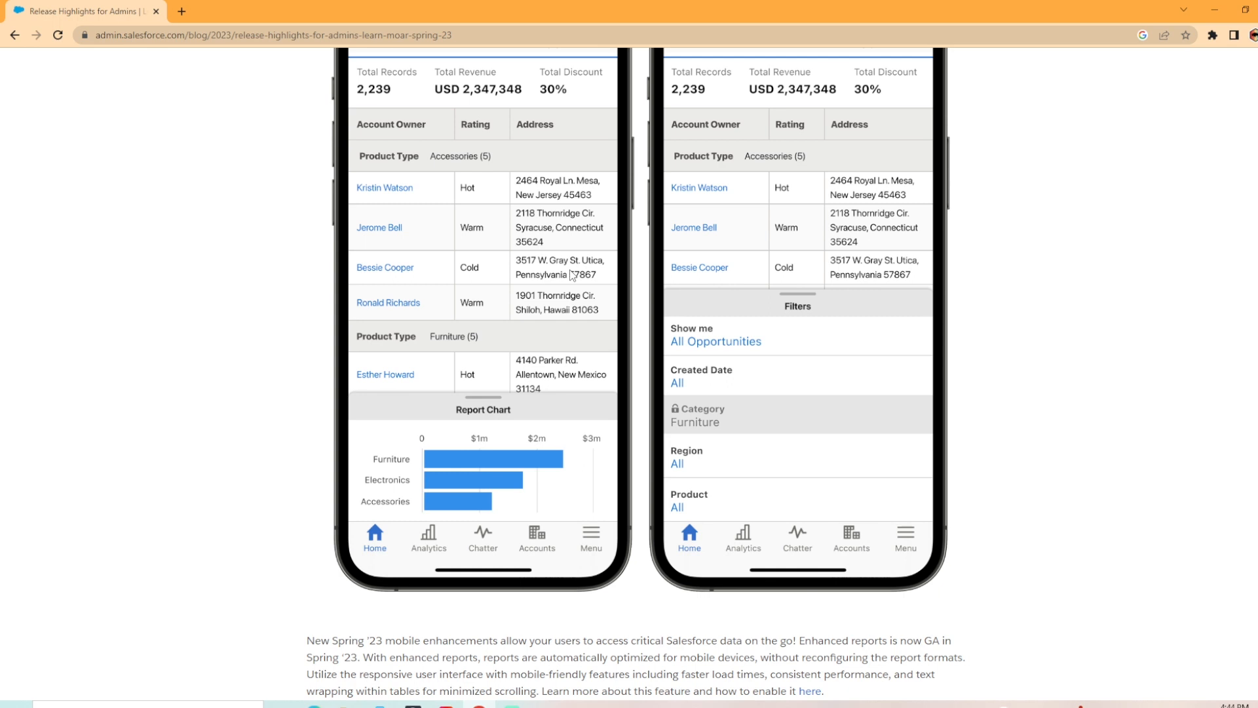
scroll("down", 3)
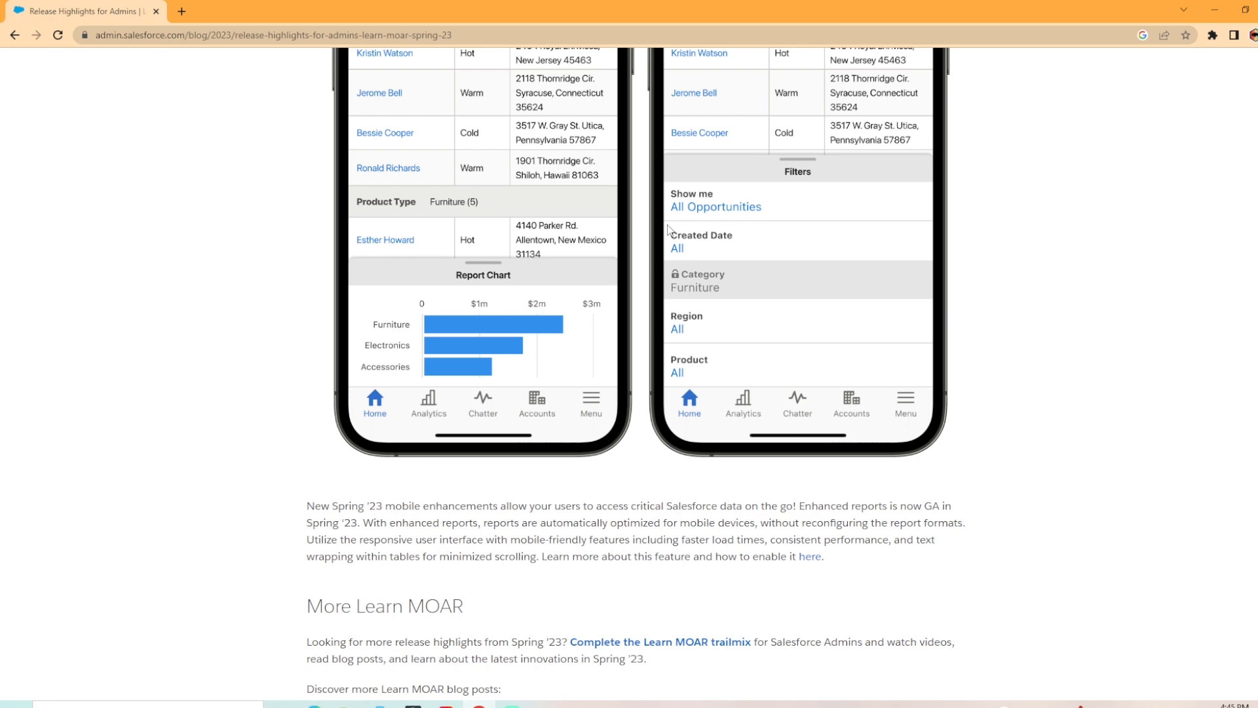
scroll("down", 3)
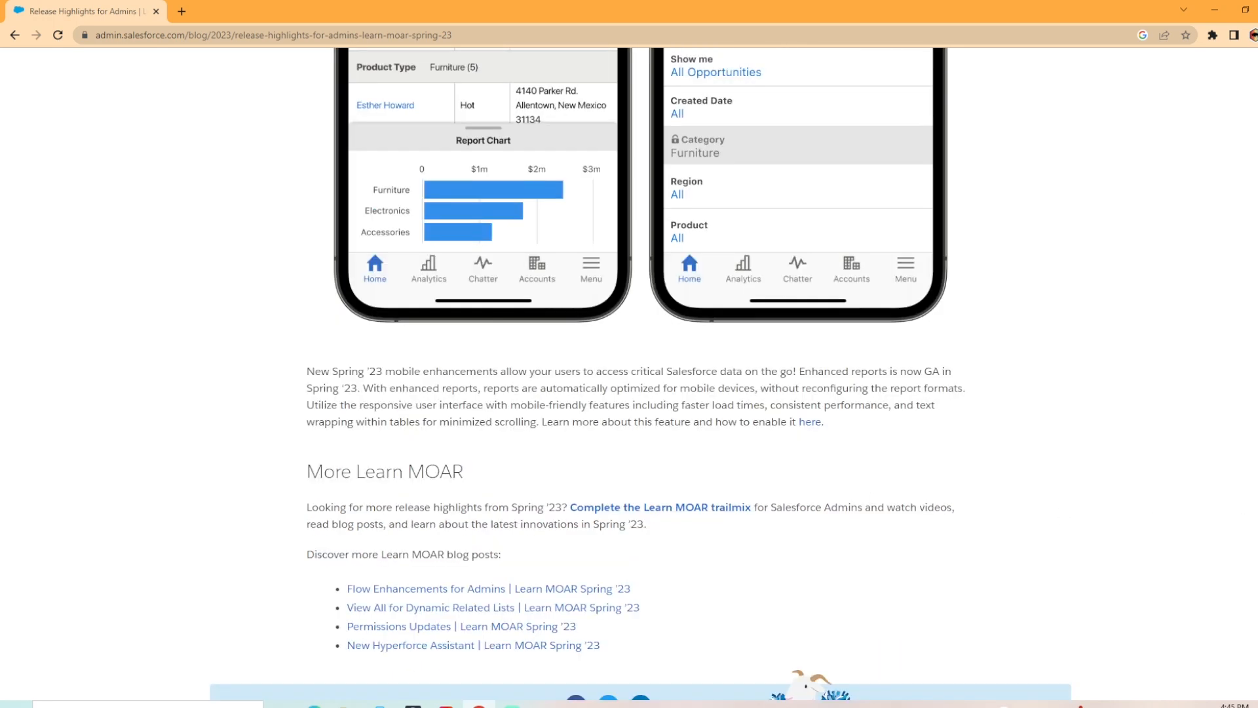
scroll("up", 3)
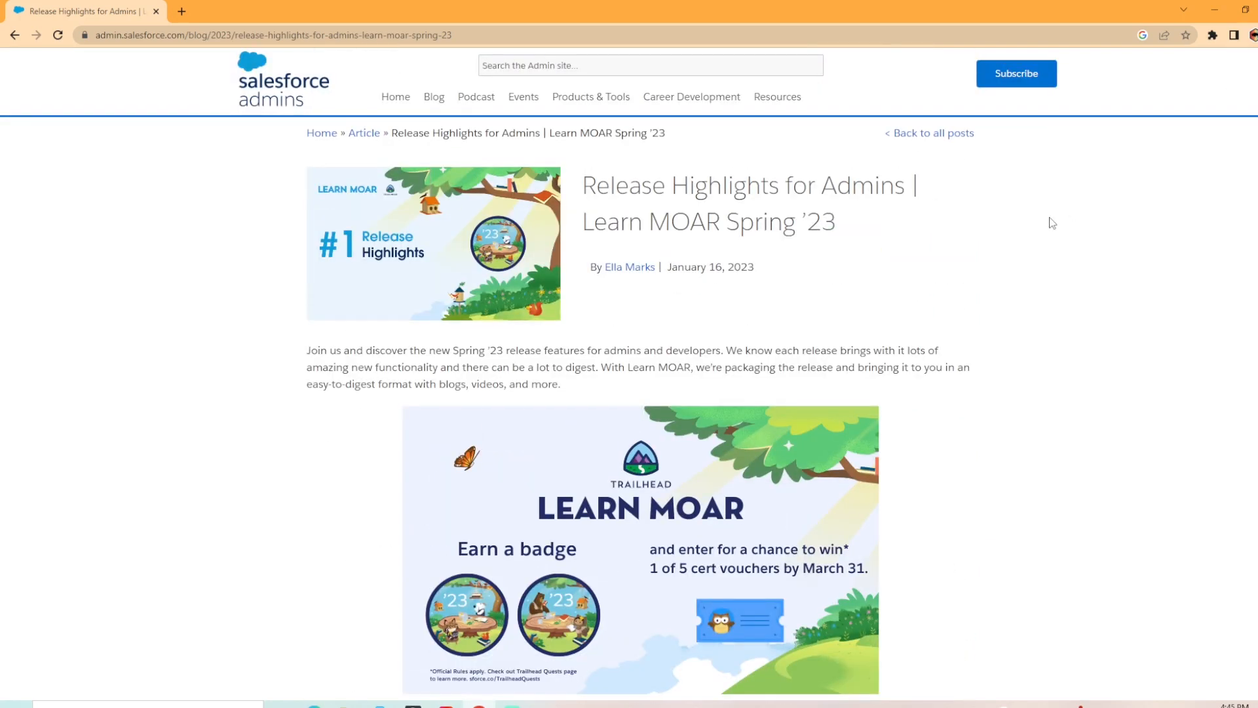